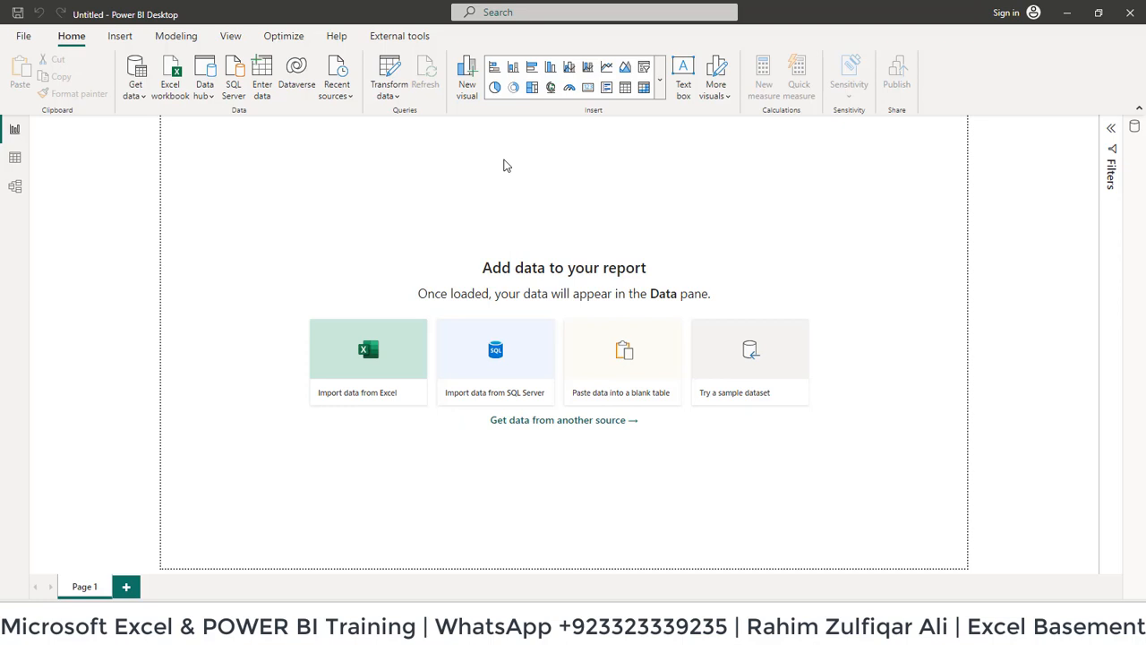
mouse_move(655, 196)
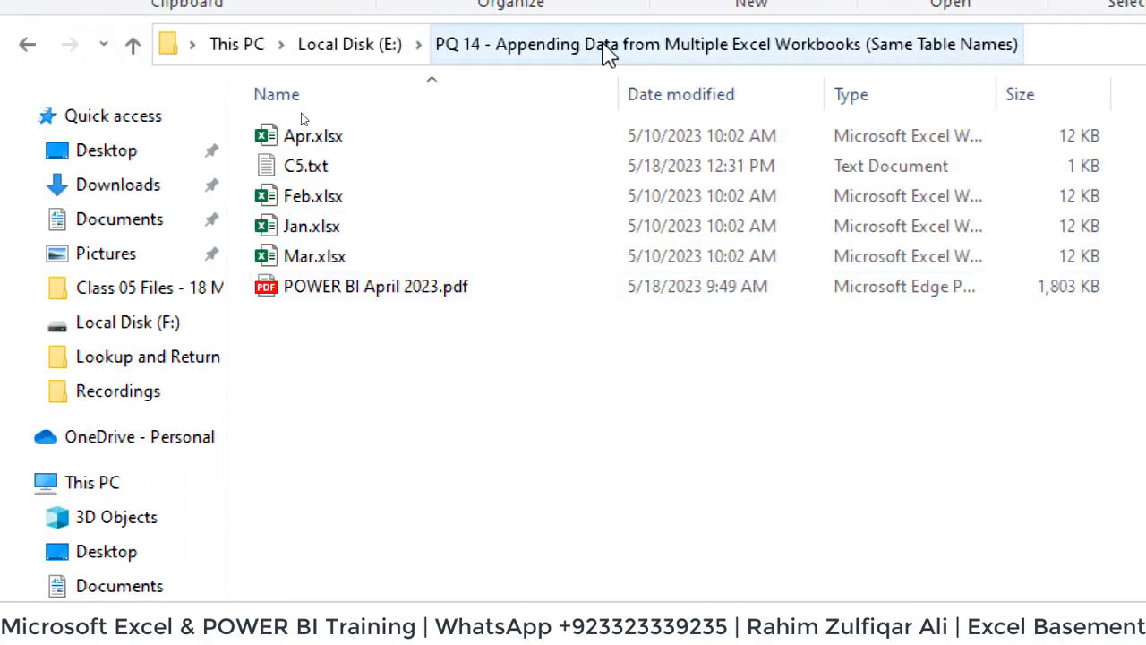
Review the folder's mixed contents: the April workbook, C5 text file and Power BI April 2023 PDF
left_click(304, 165)
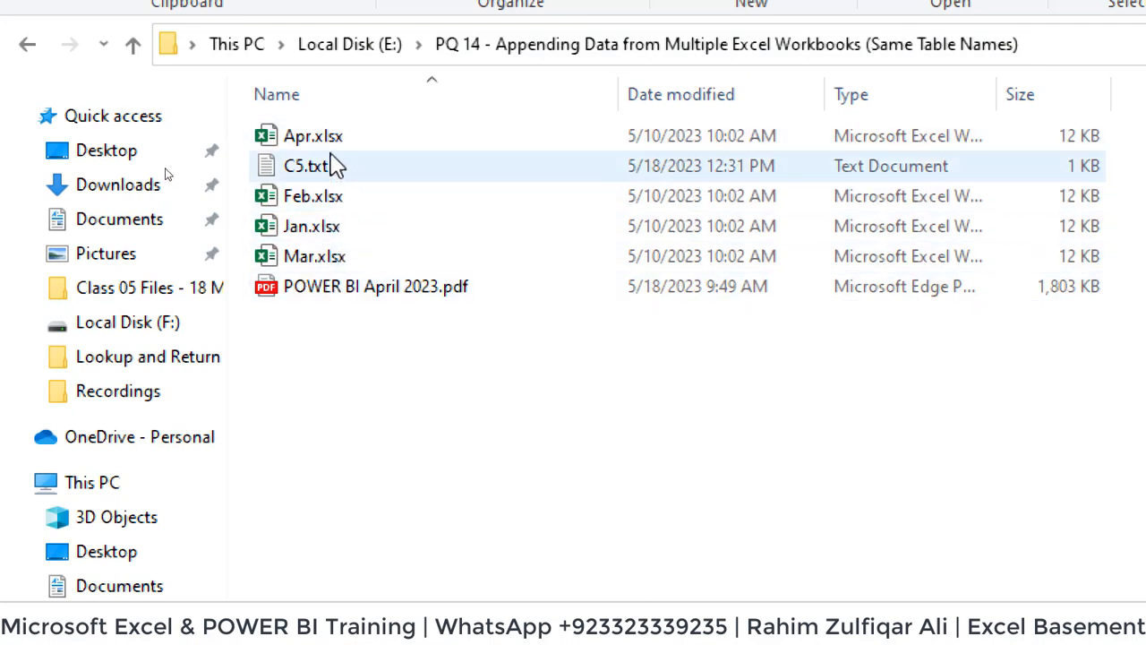
left_click(312, 137)
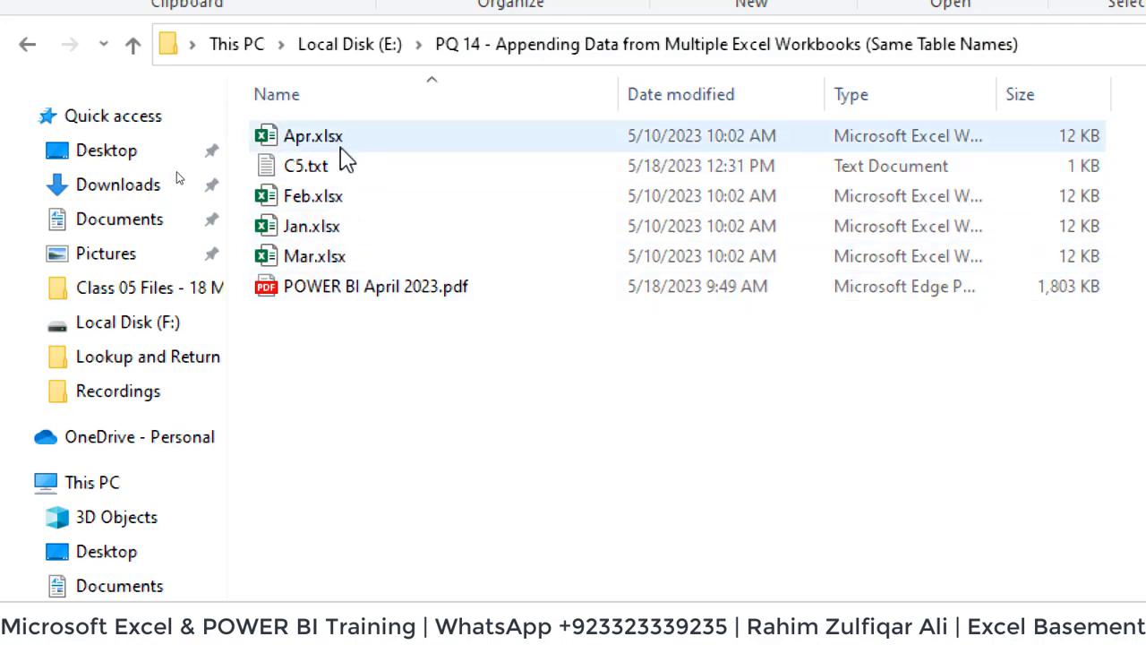
left_click(304, 165)
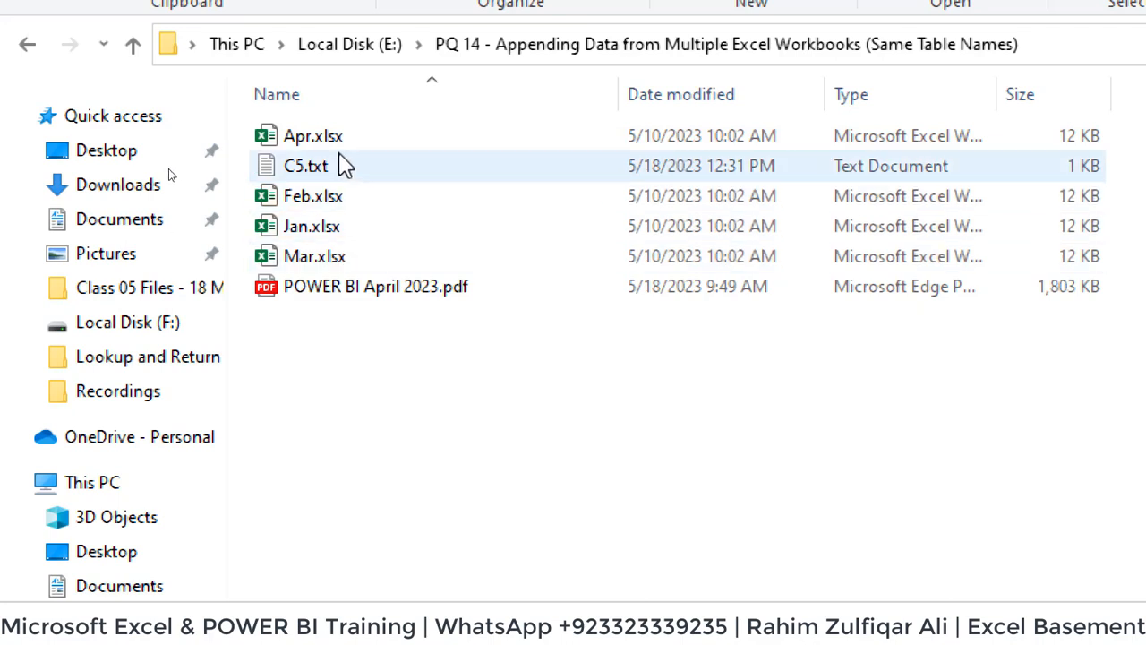
mouse_move(308, 171)
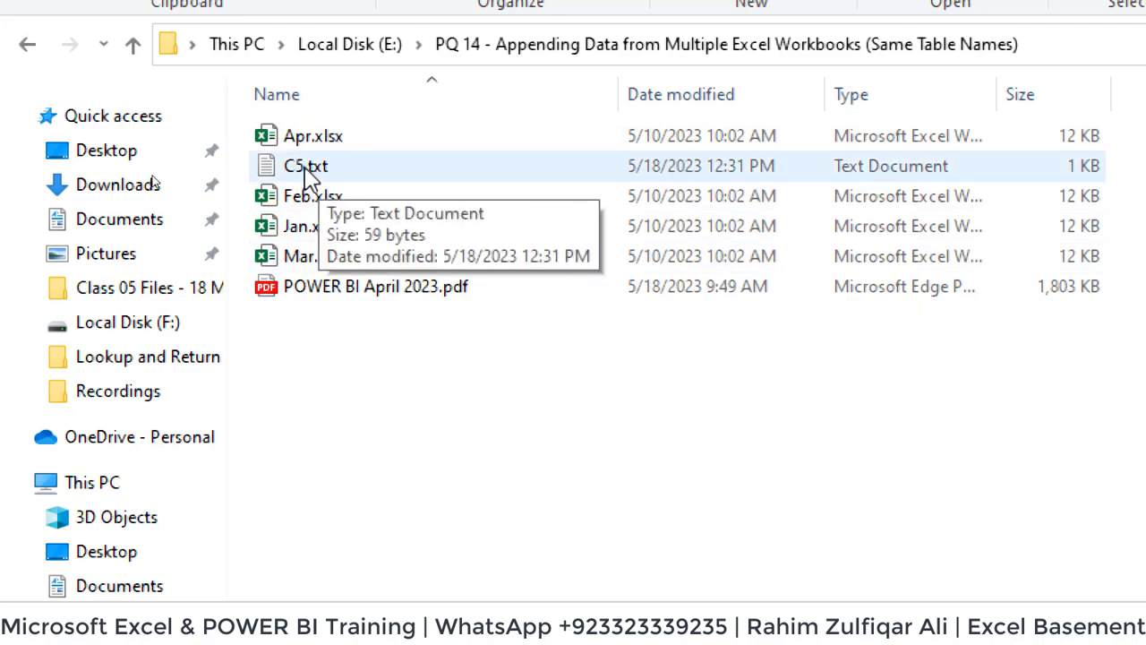
left_click(374, 287)
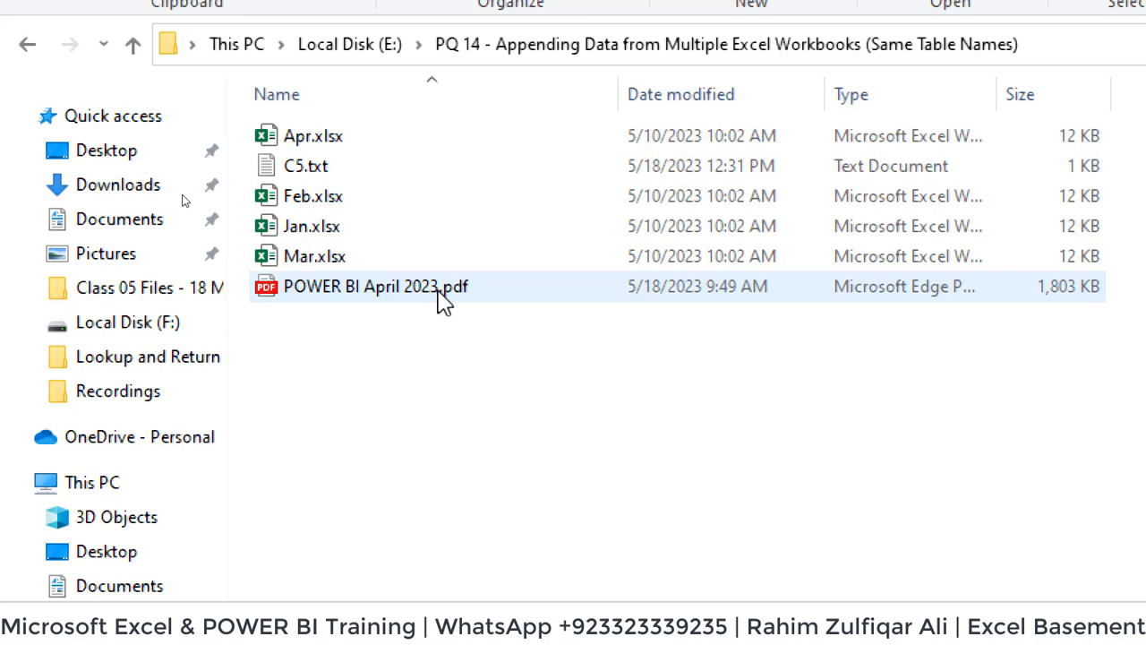
left_click(483, 349)
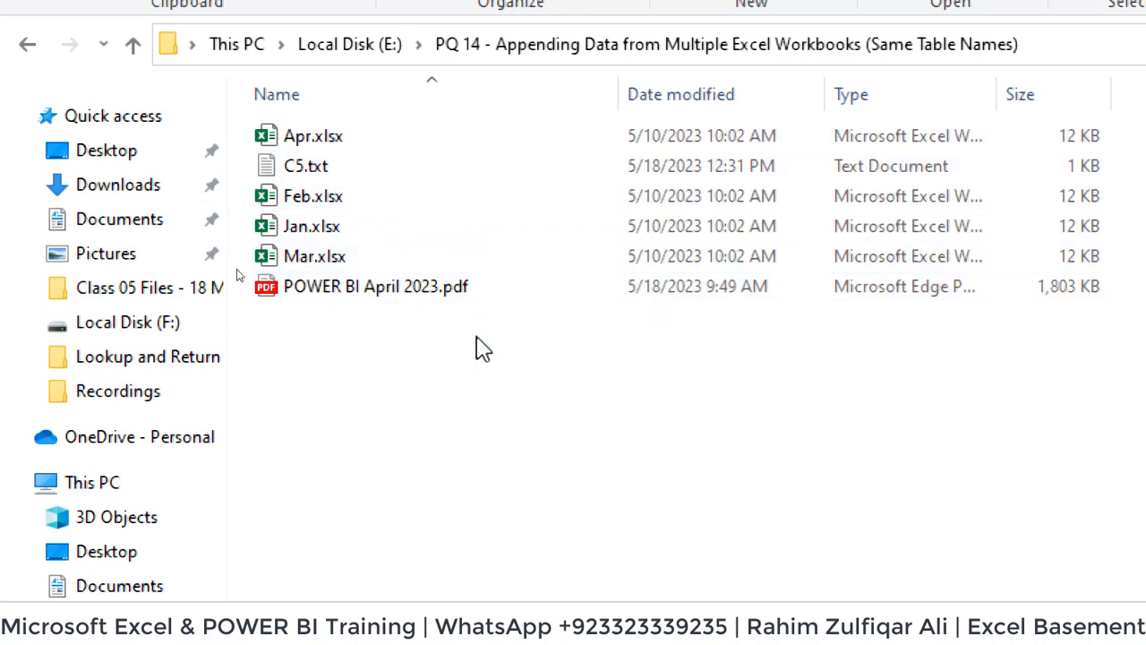
mouse_move(475, 376)
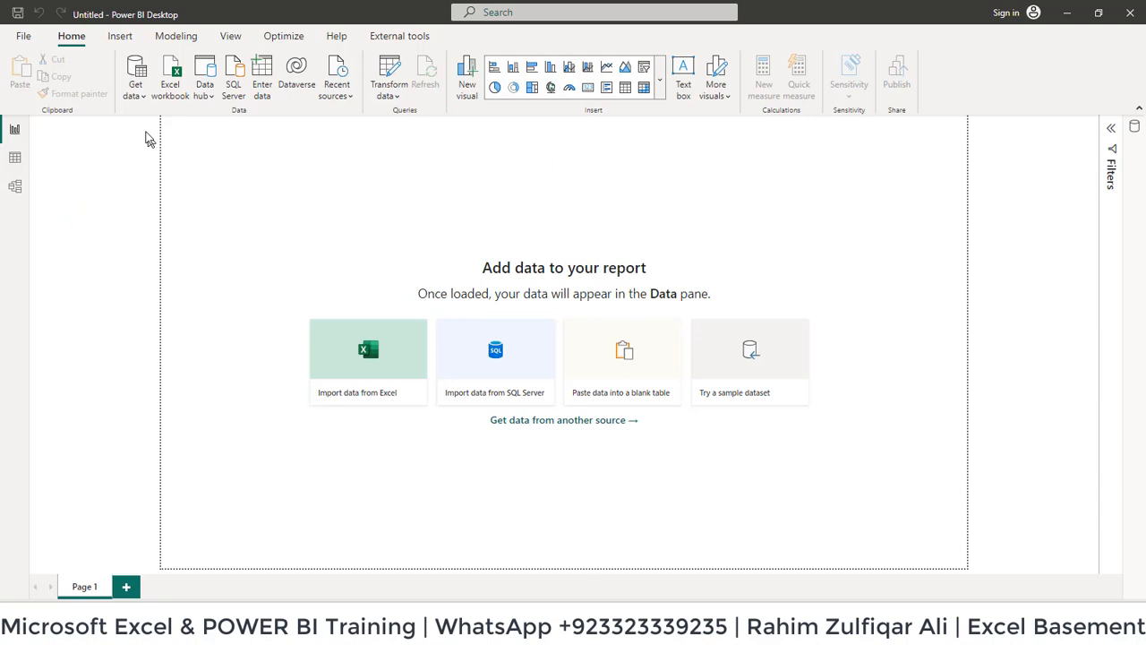
Add a Folder source at 'E:\PQ 14 - Appending Data from Multiple Excel Workbooks (Same Table Names)'
left_click(136, 75)
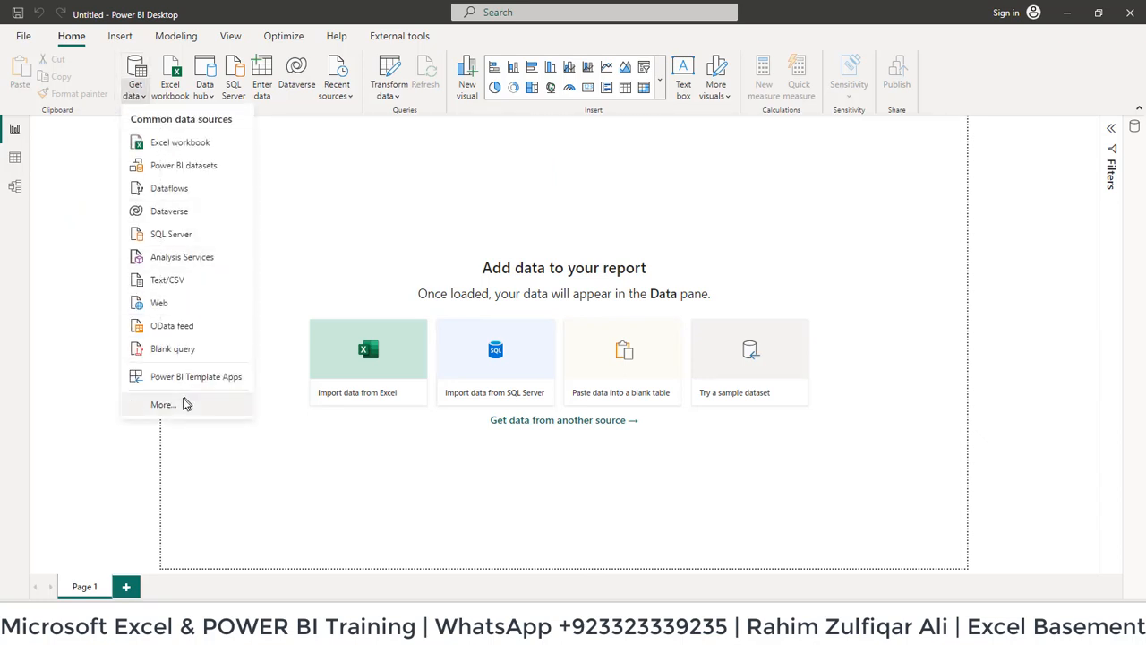
mouse_move(163, 404)
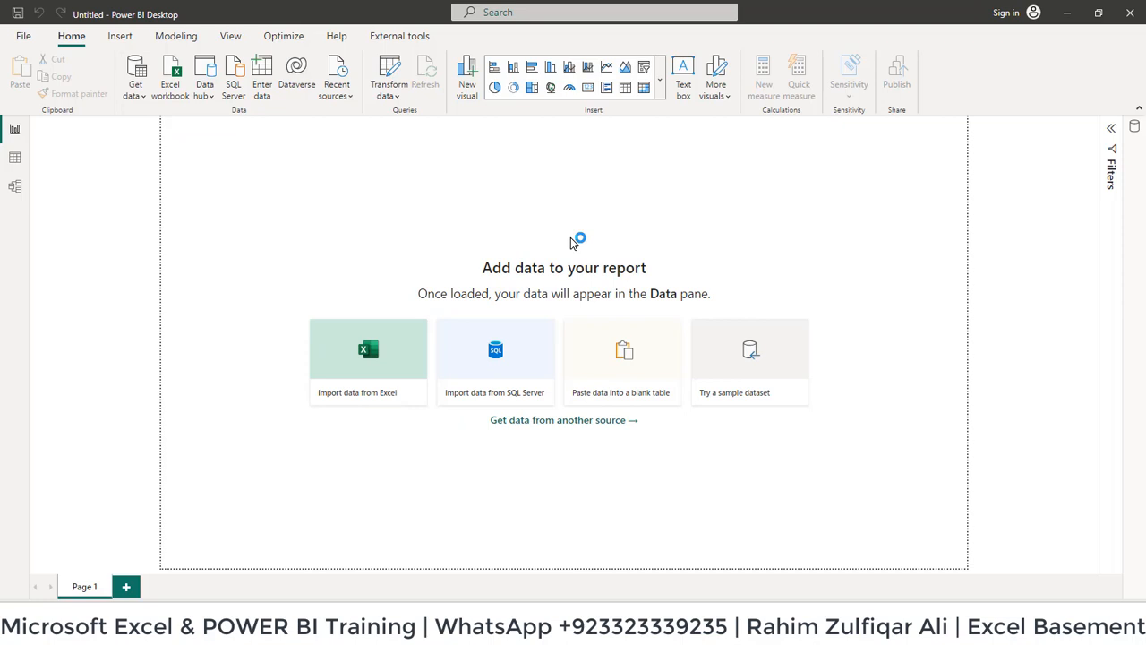
mouse_move(627, 222)
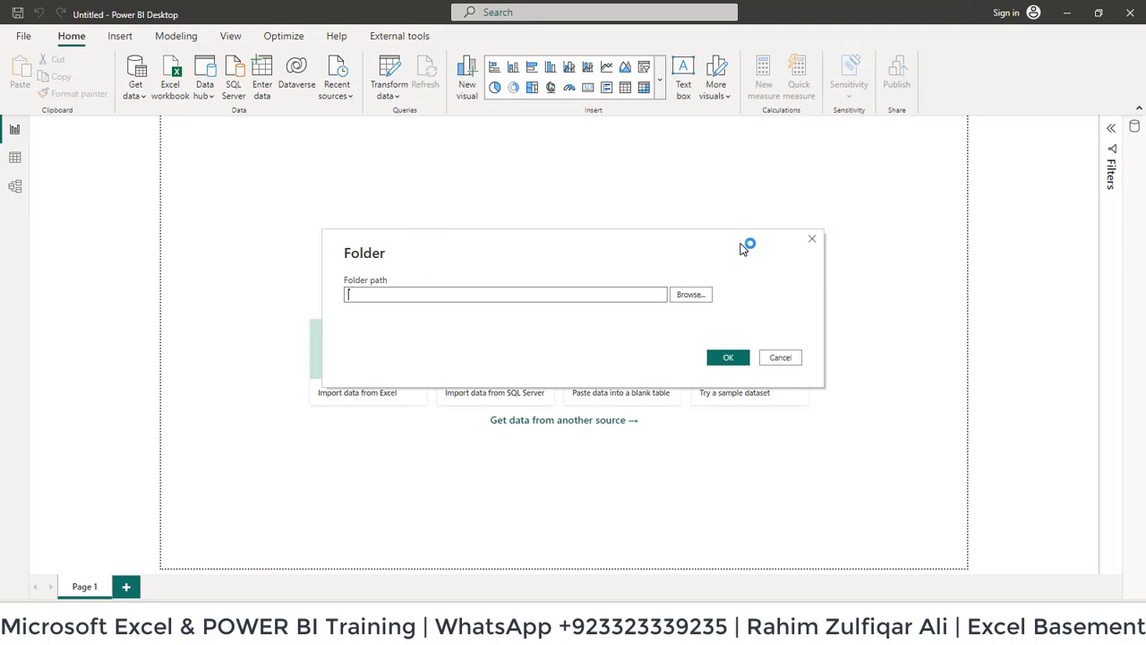
type("E:\\PQ 14 - Appending Data from Multiple Excel Workbooks (Same Table Names)")
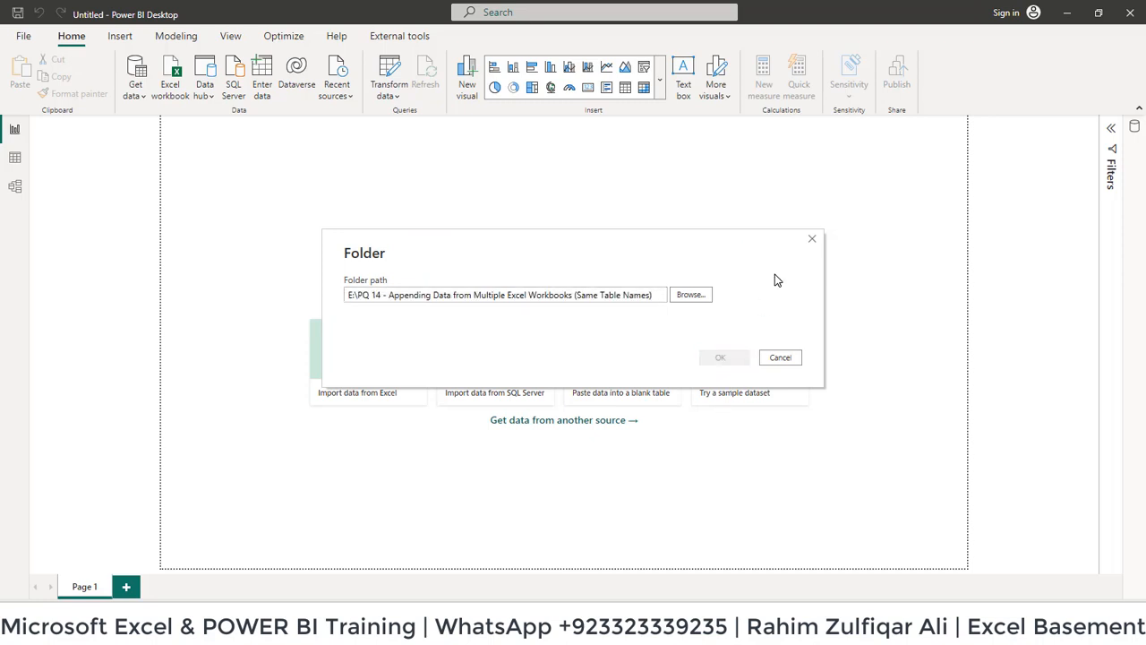
left_click(779, 358)
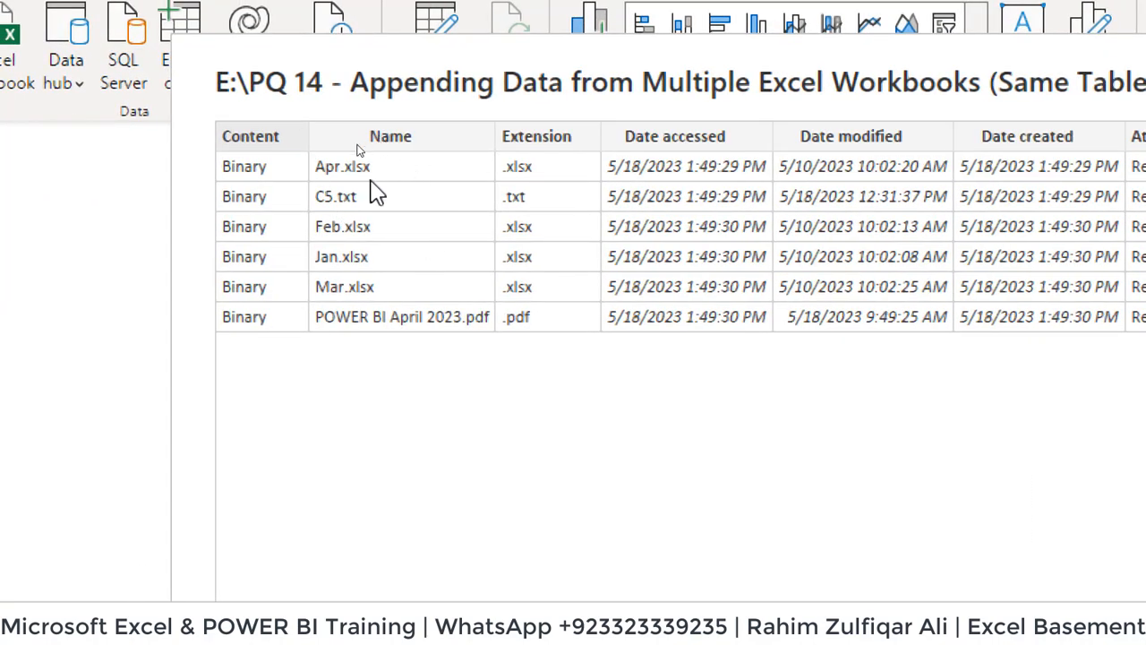
mouse_move(362, 341)
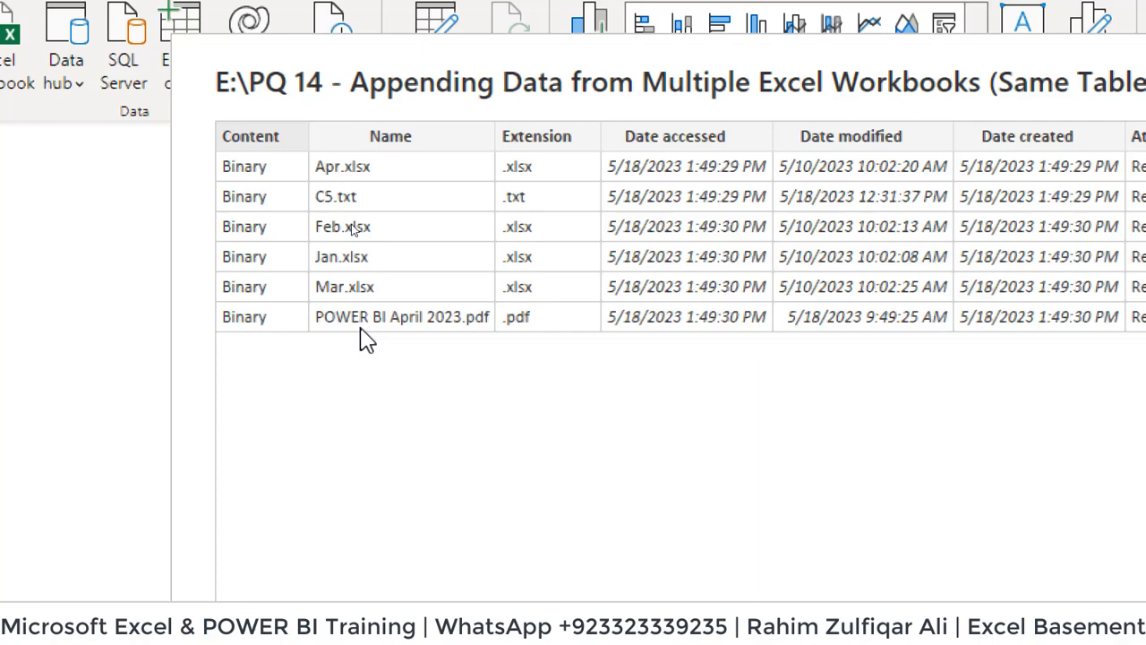
mouse_move(347, 213)
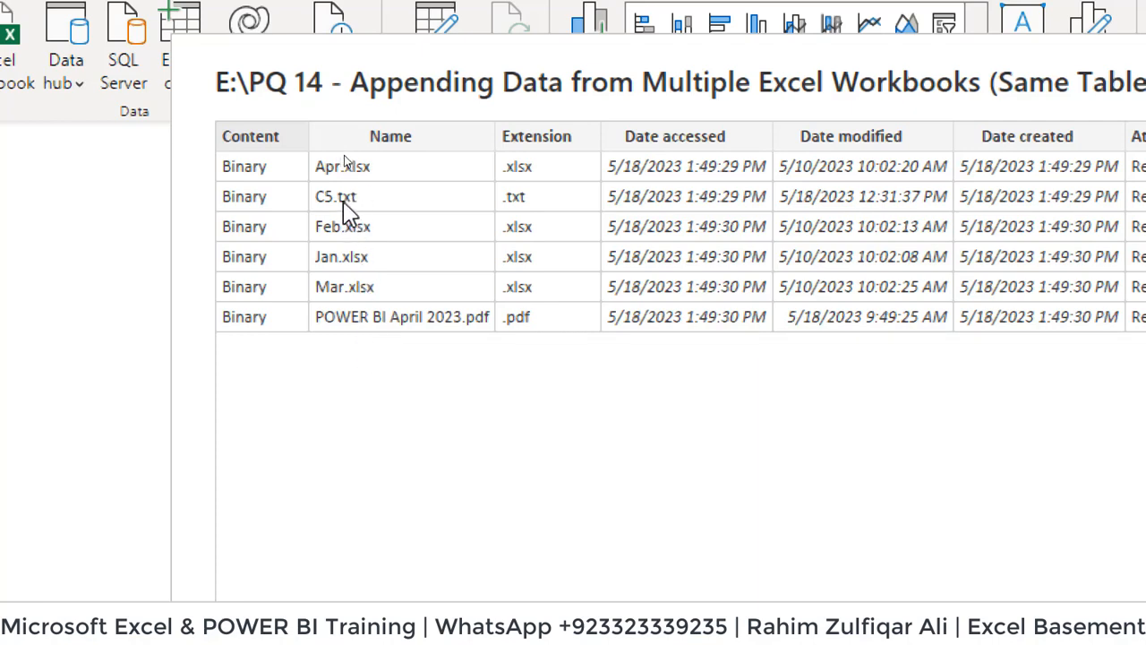
mouse_move(340, 296)
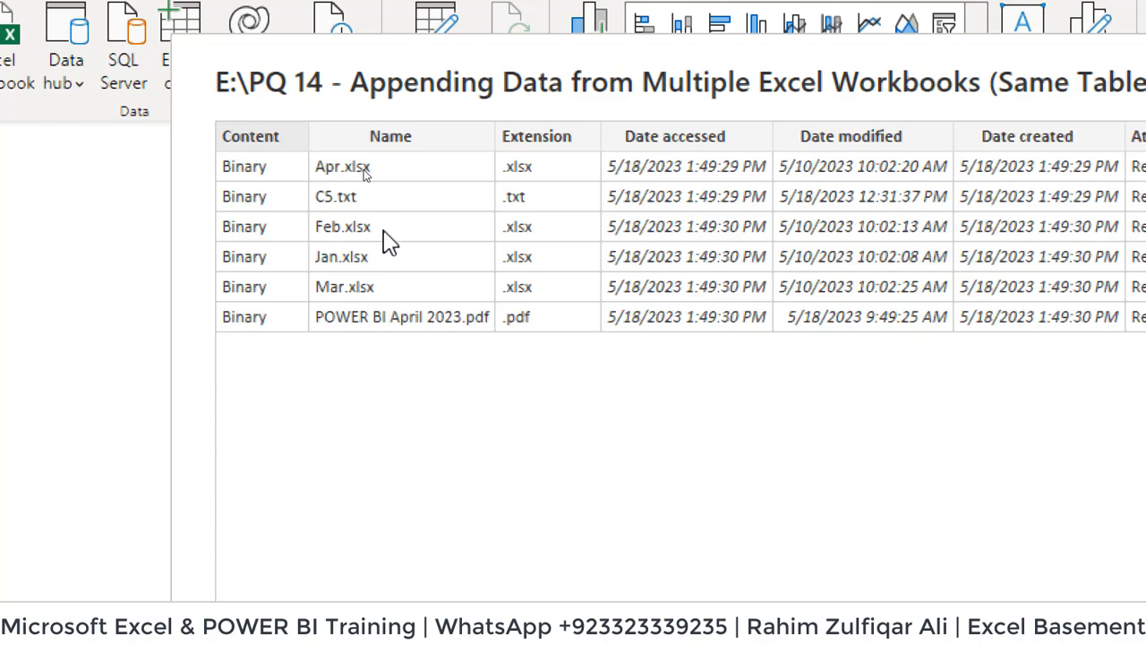
mouse_move(584, 392)
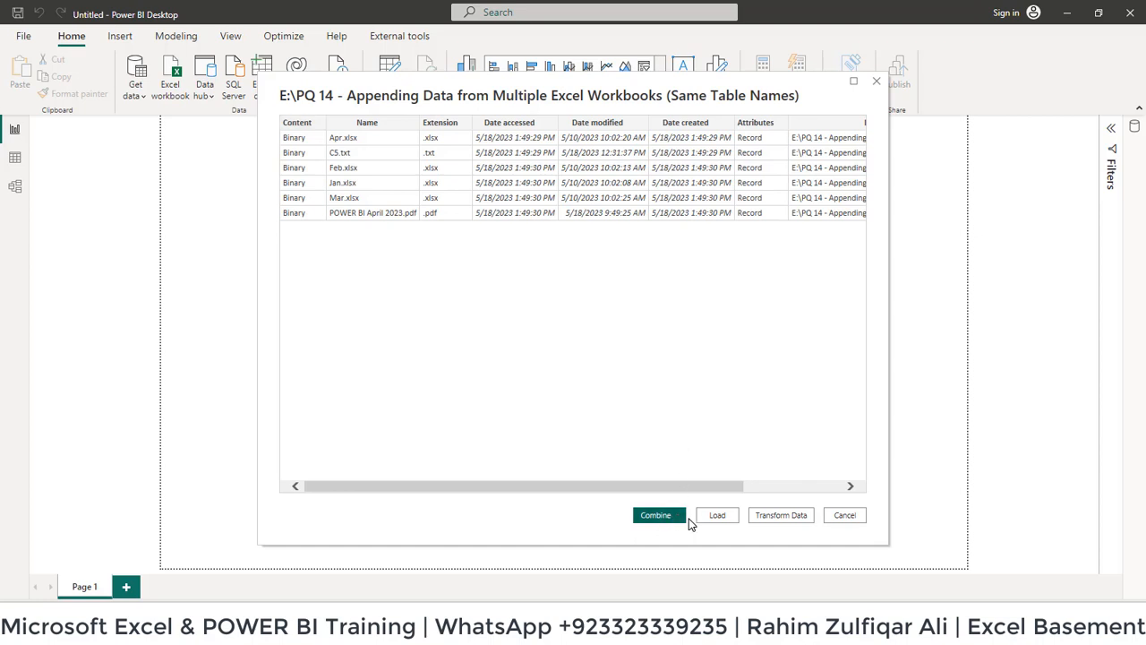
Choose Combine & Load from the folder preview's Combine dropdown
left_click(656, 516)
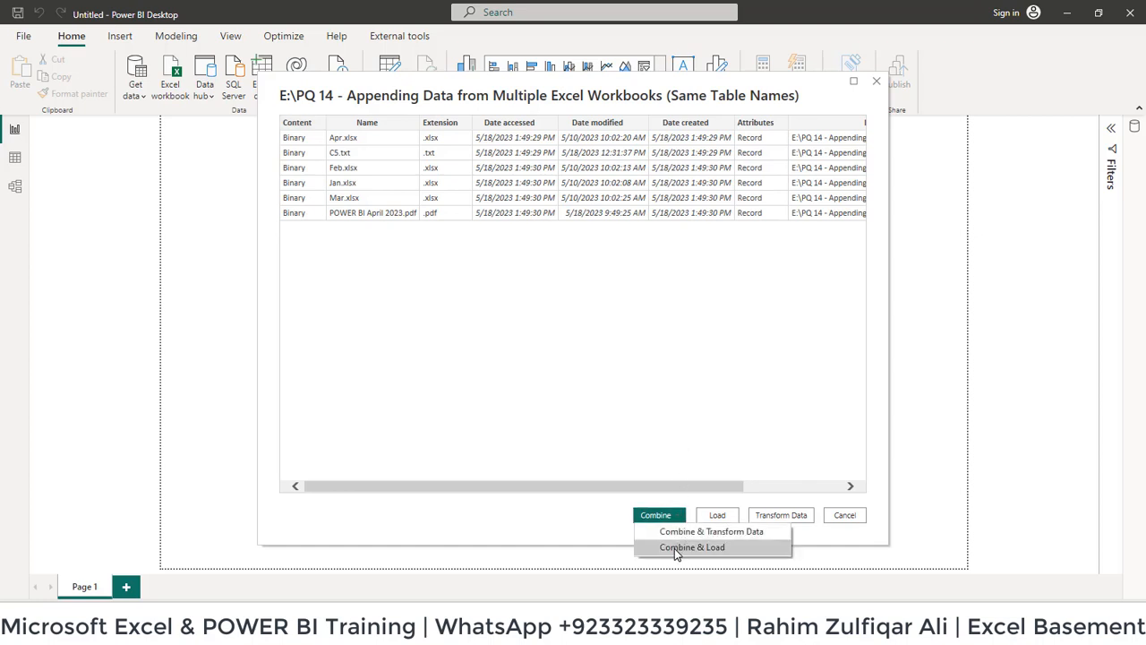
left_click(691, 548)
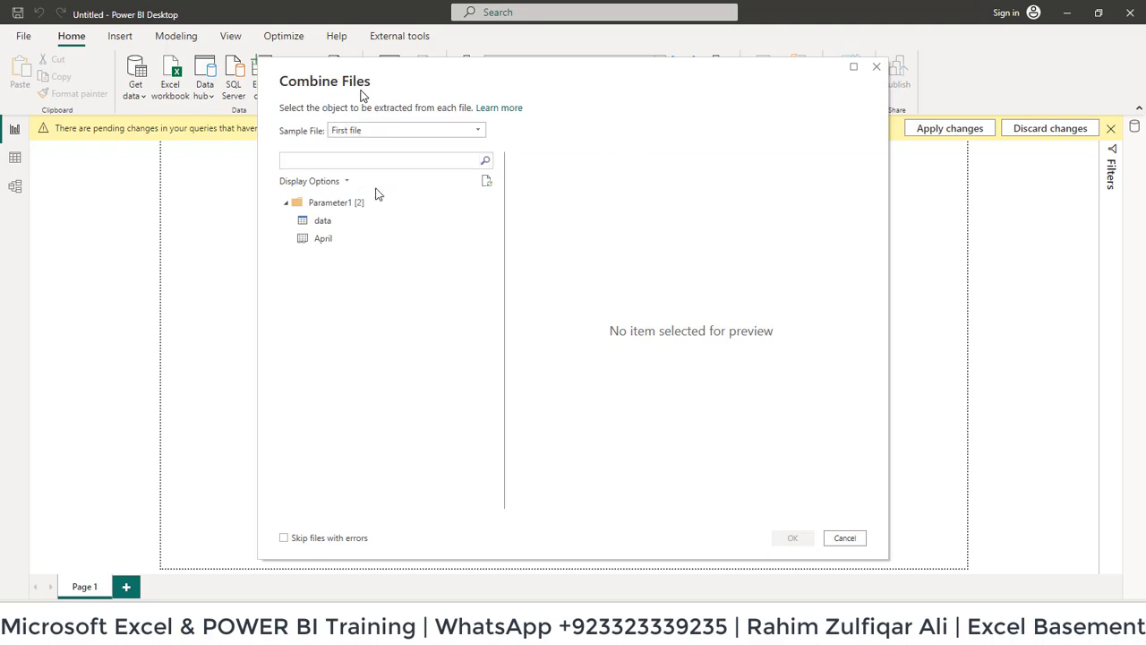
mouse_move(517, 100)
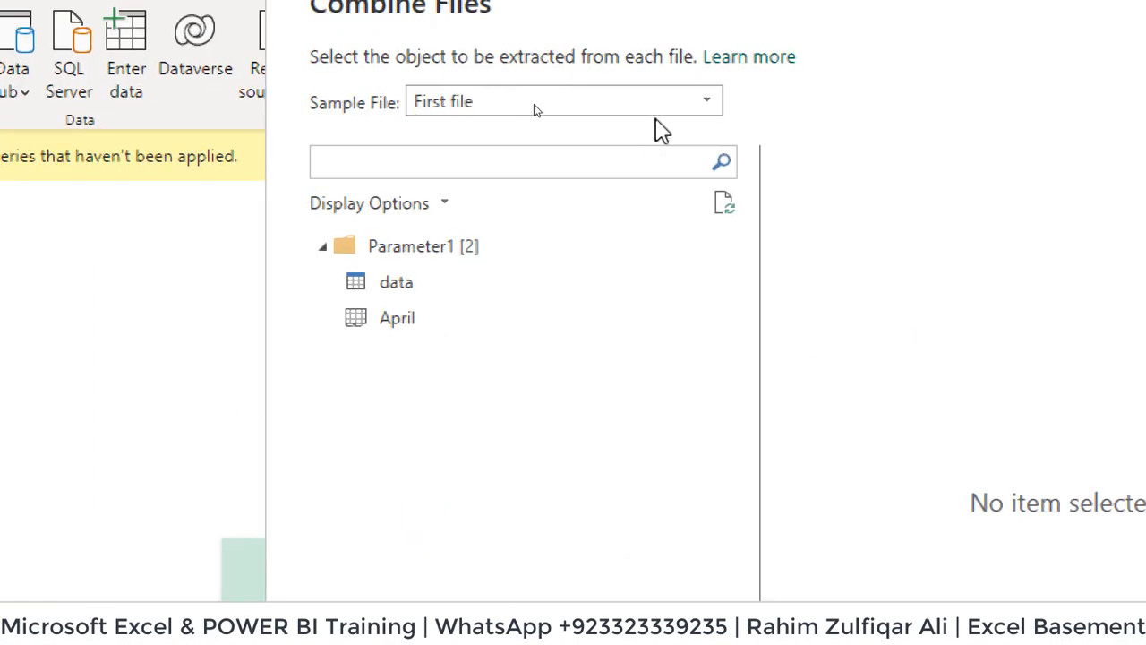
left_click(706, 100)
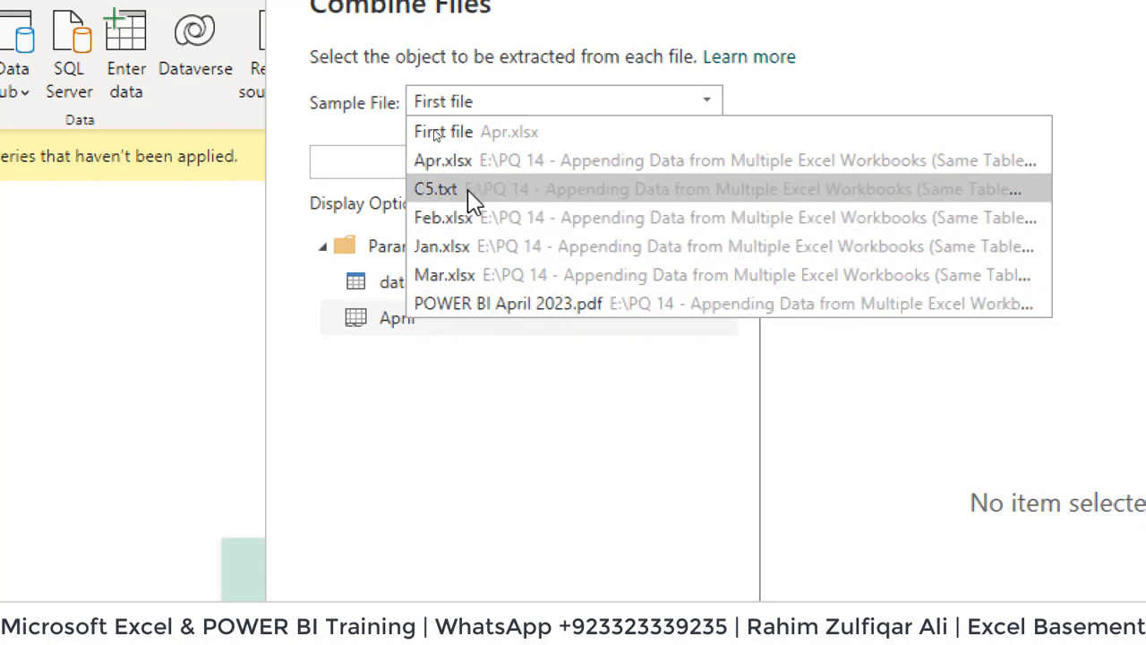
mouse_move(444, 161)
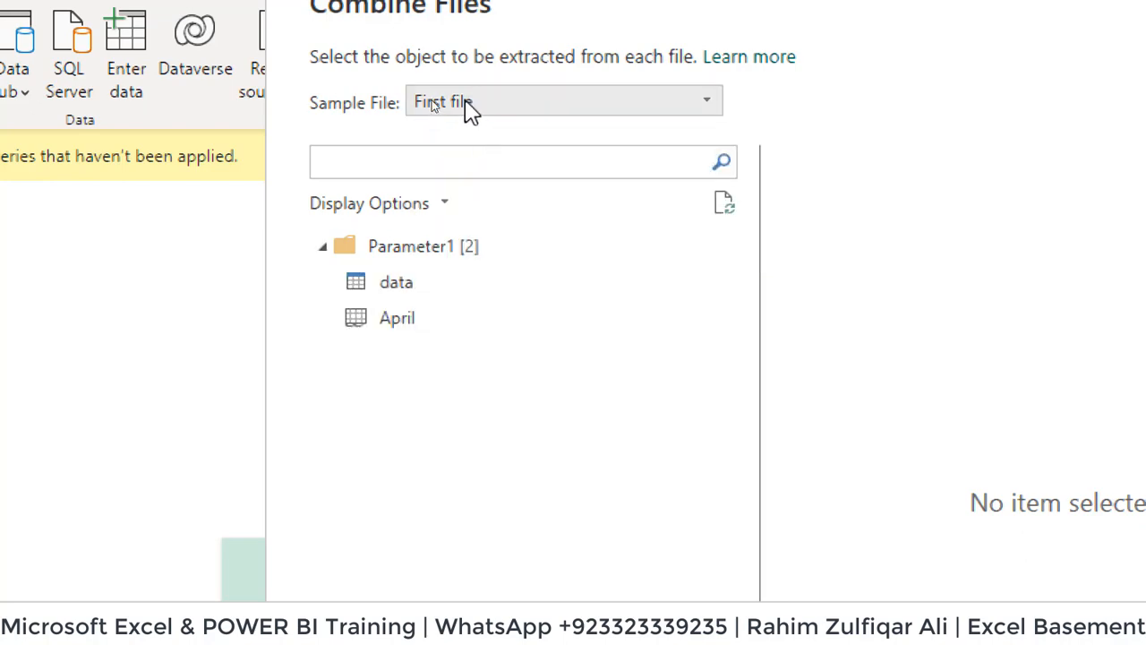
left_click(562, 100)
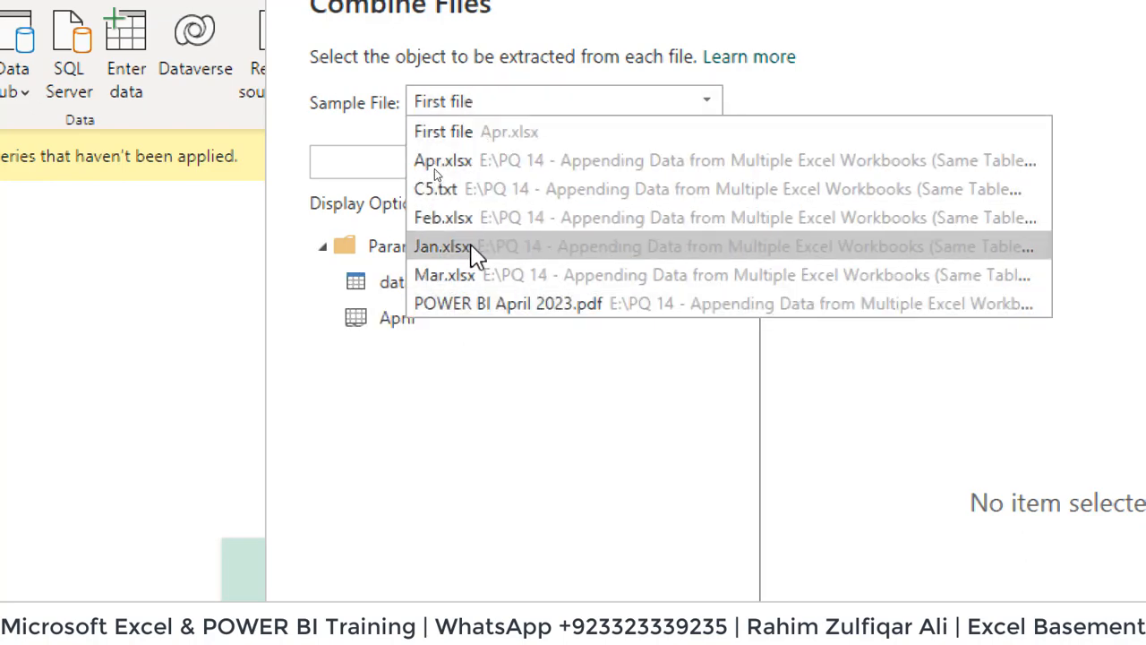
mouse_move(408, 143)
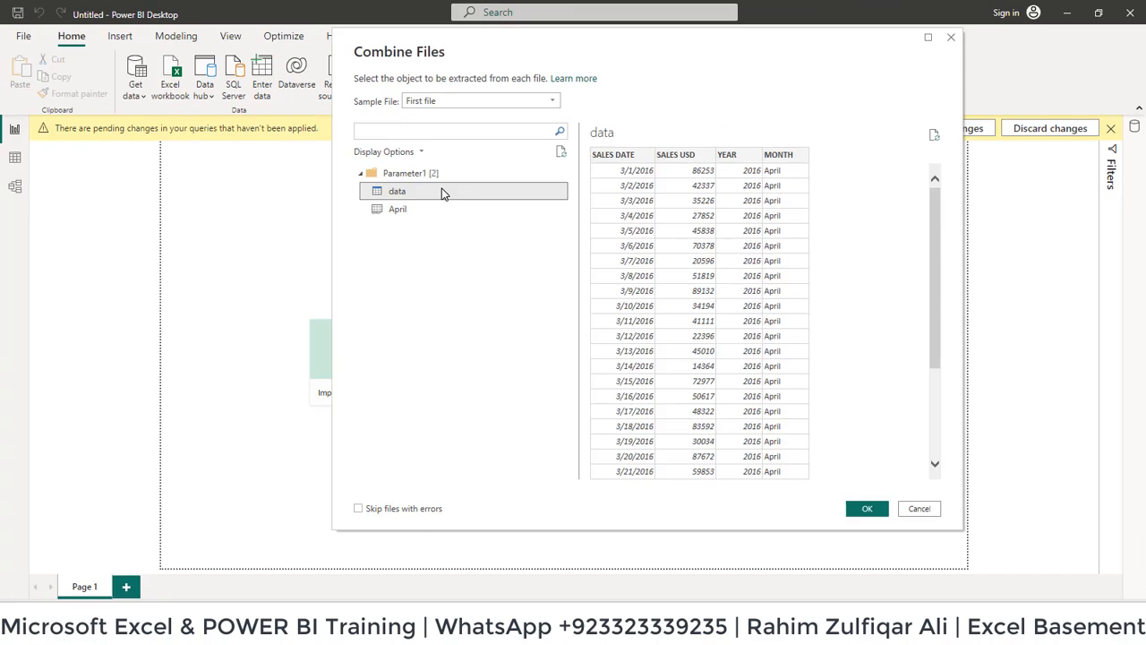
Review the Sample File choices, keeping First file with the data table selected
left_click(480, 100)
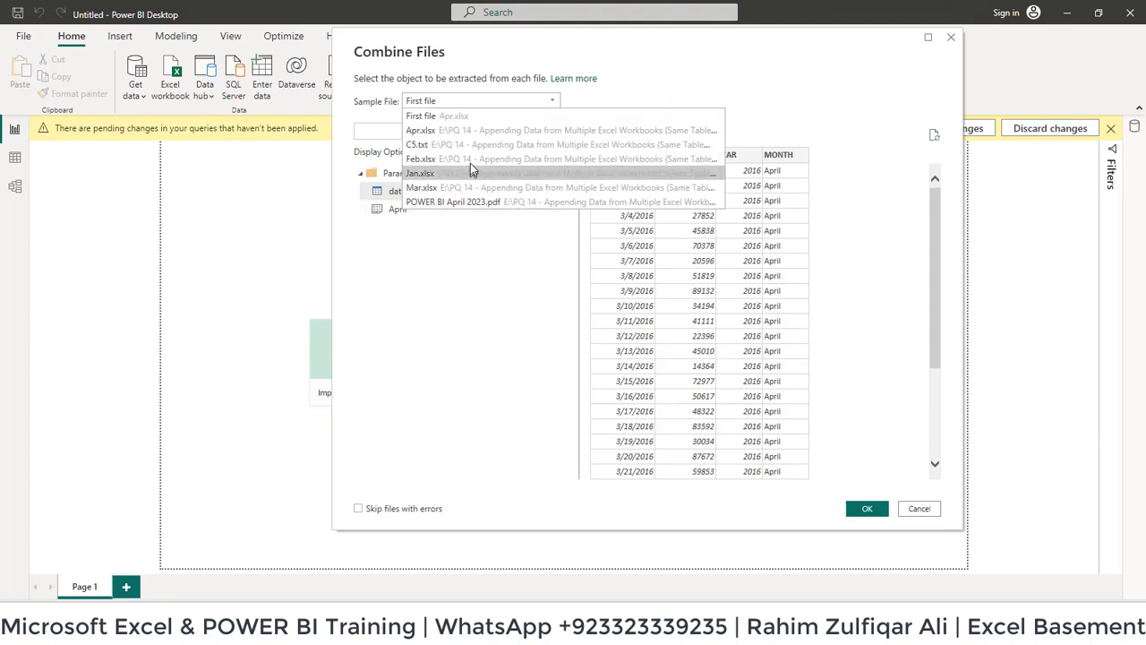
mouse_move(421, 158)
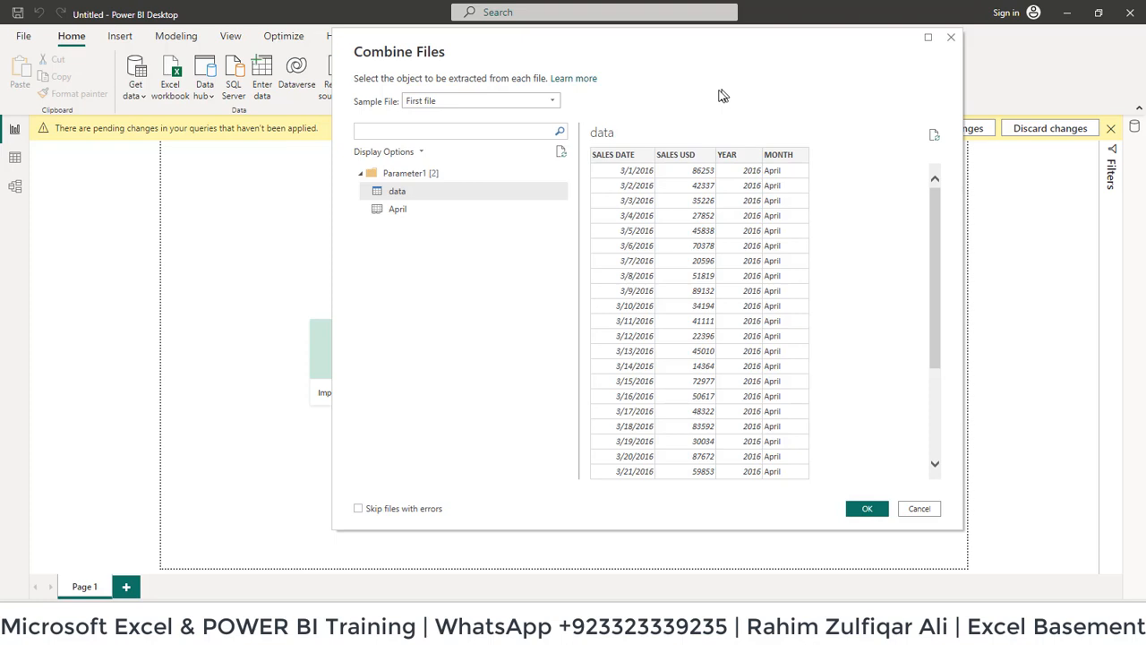
mouse_move(713, 99)
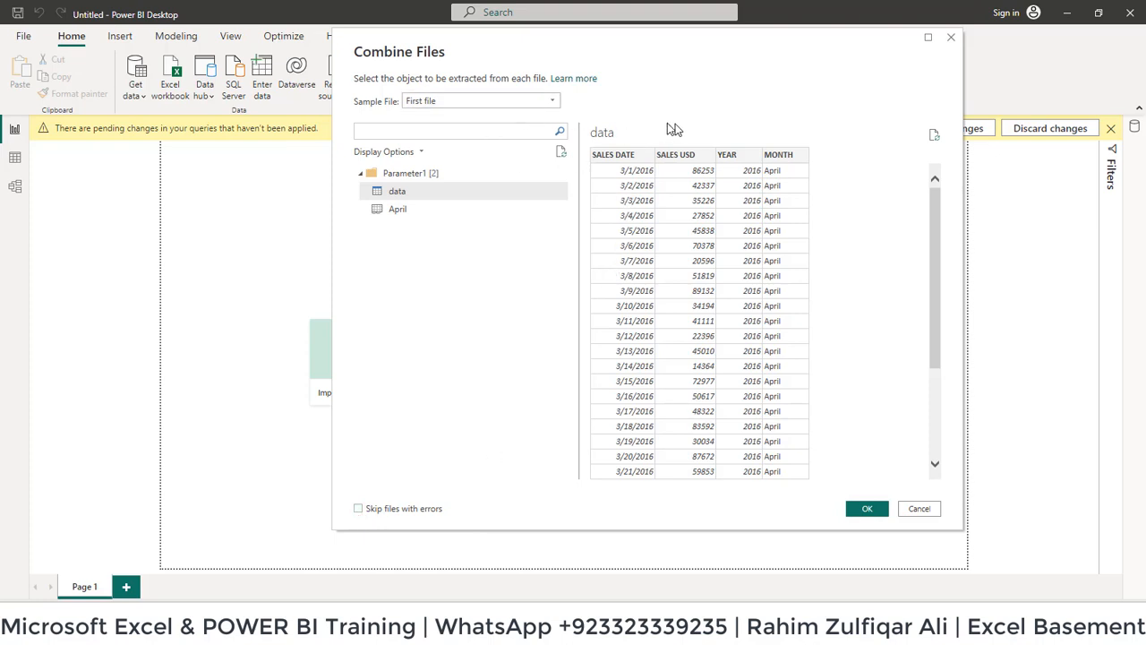
mouse_move(699, 119)
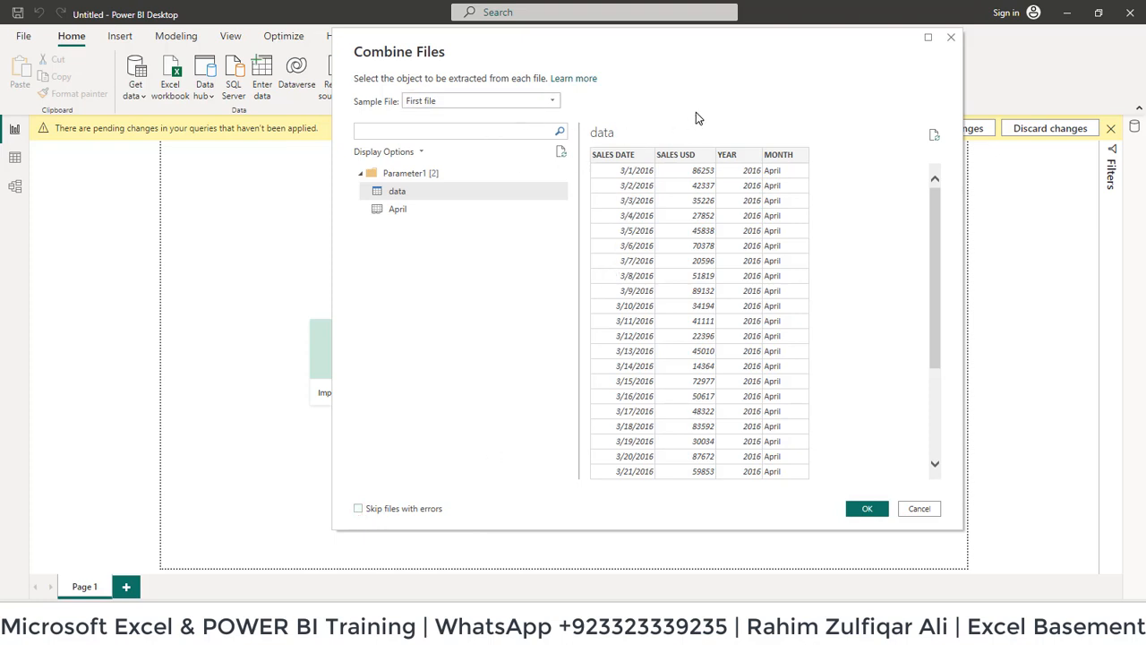
mouse_move(573, 201)
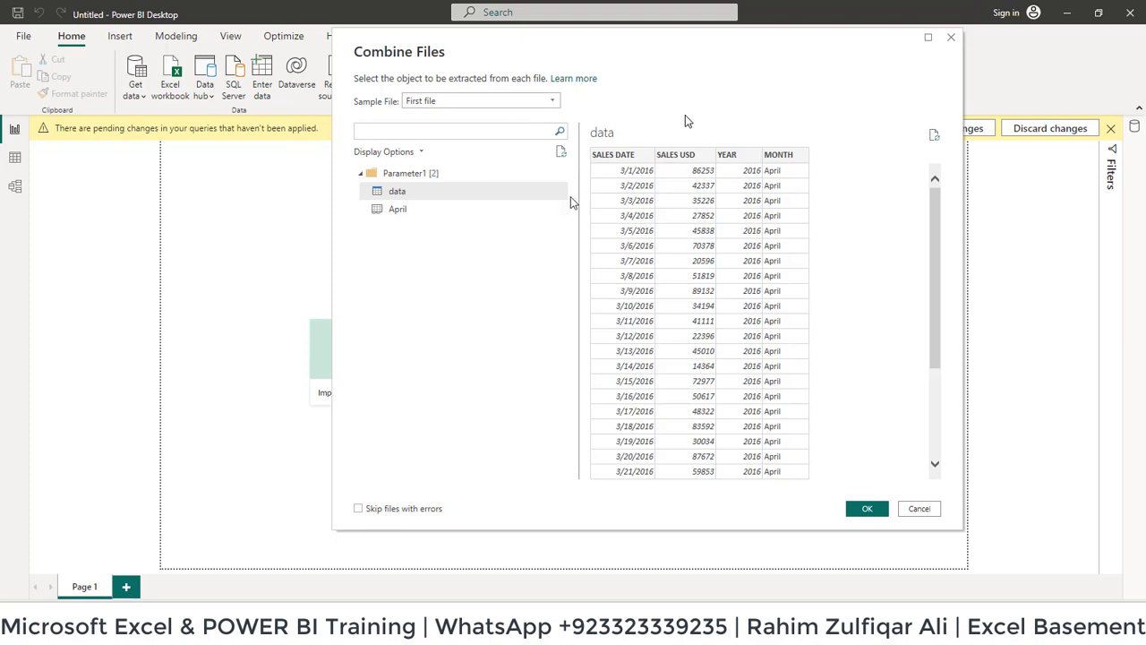
mouse_move(743, 111)
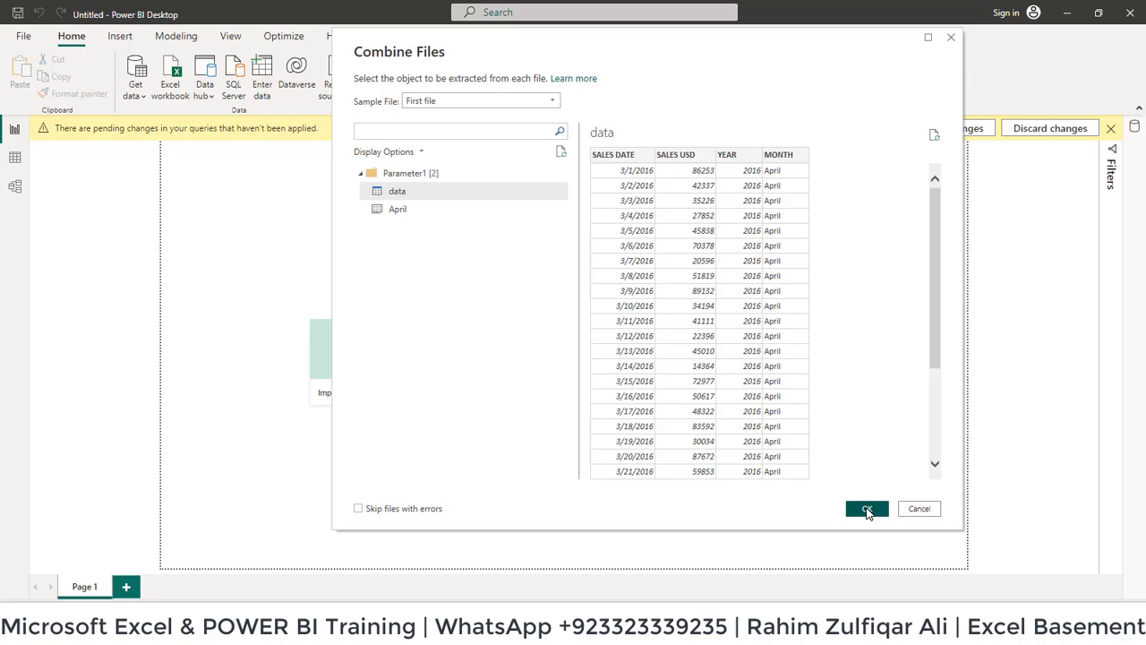
Confirm the combine, hit 'external table not in expected format' errors, and discard the pending changes
left_click(865, 509)
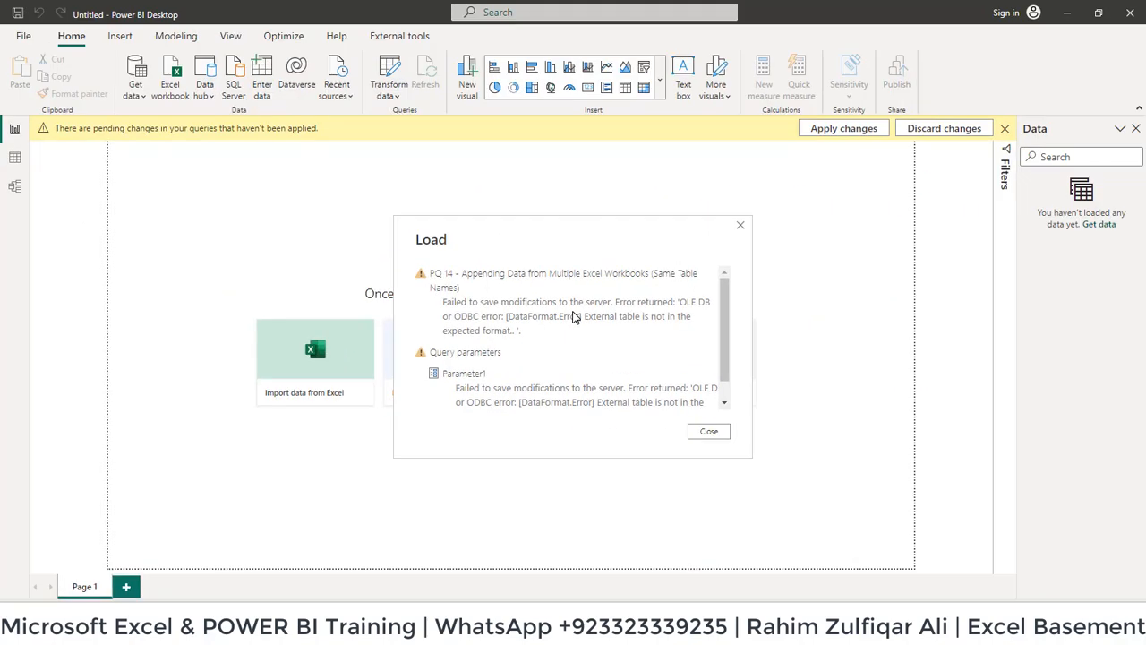
mouse_move(663, 293)
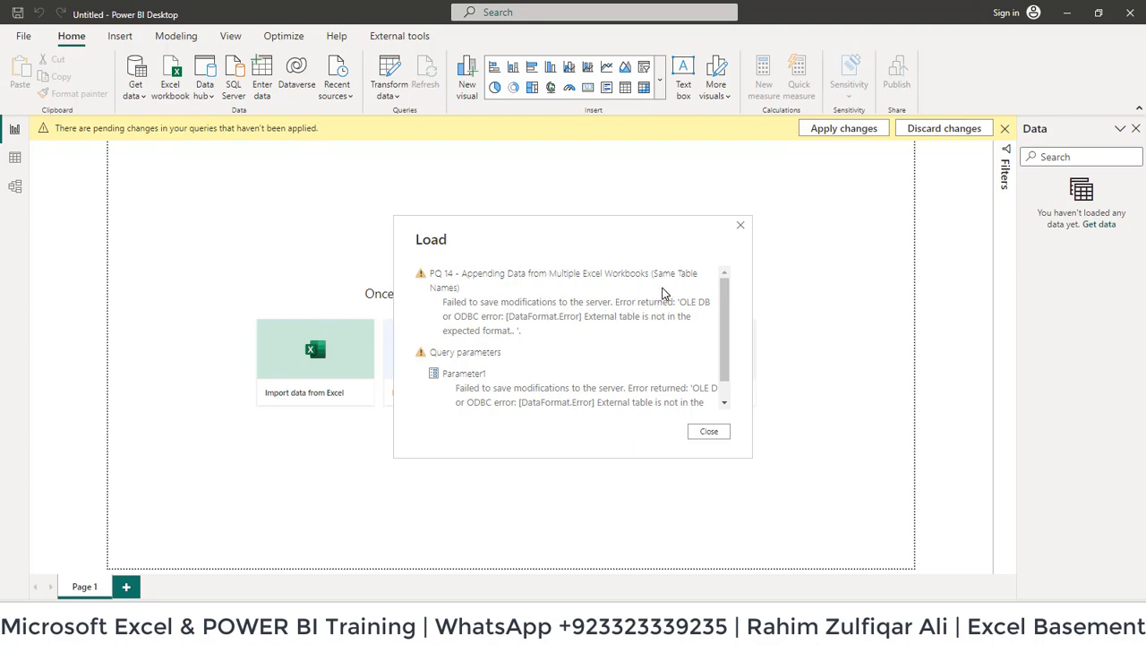
mouse_move(648, 279)
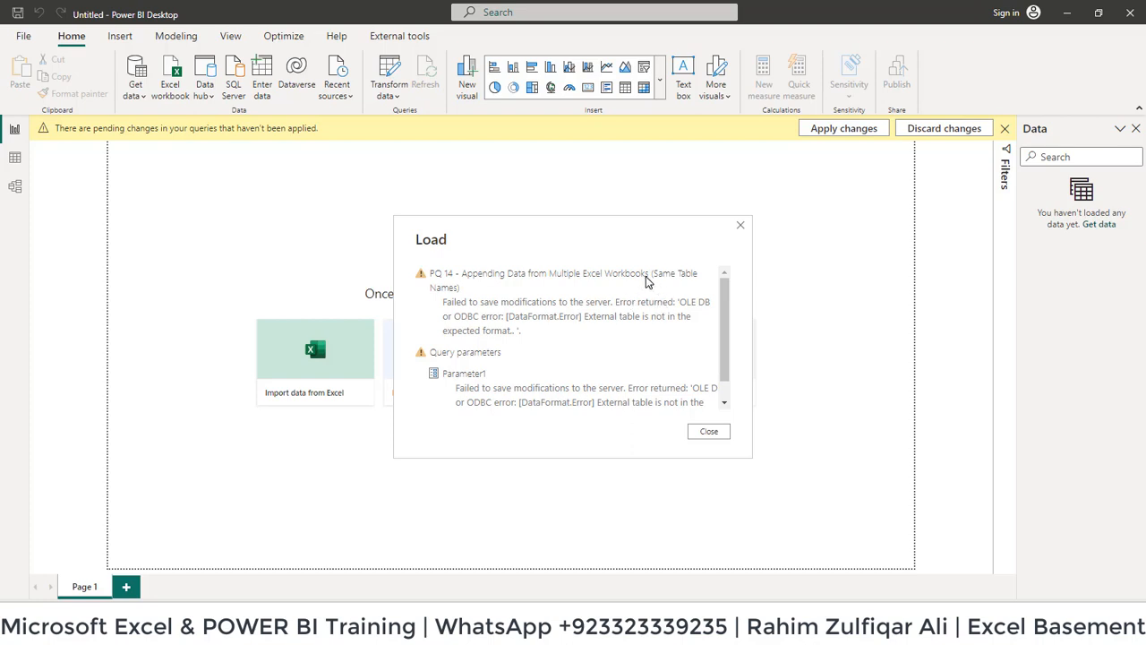
mouse_move(755, 238)
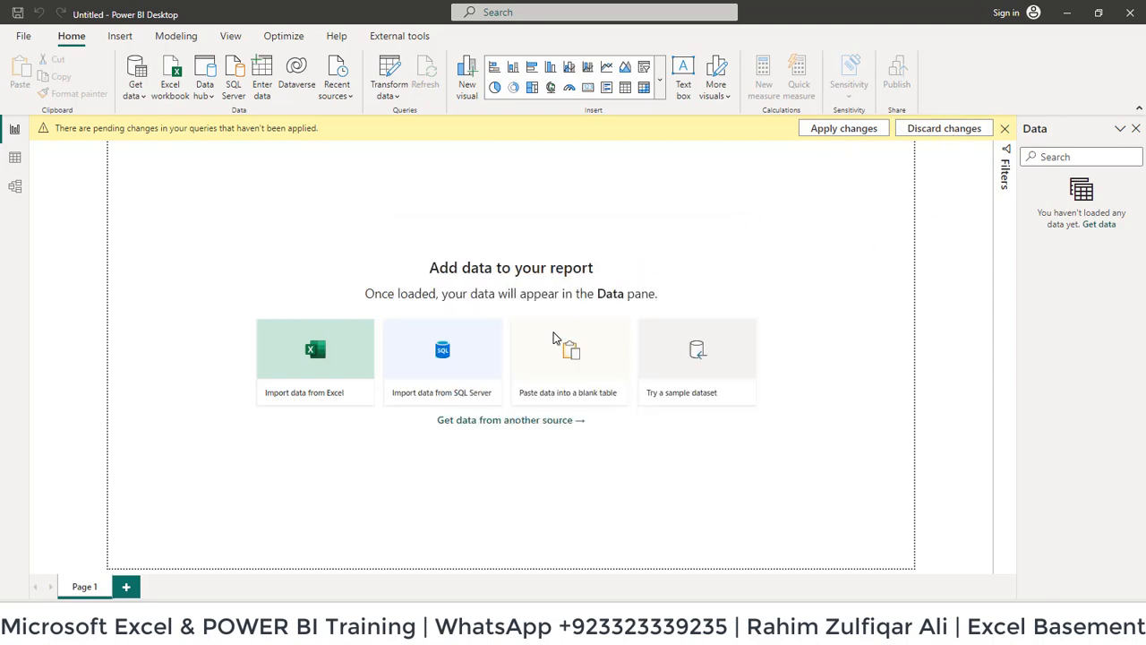
left_click(1005, 129)
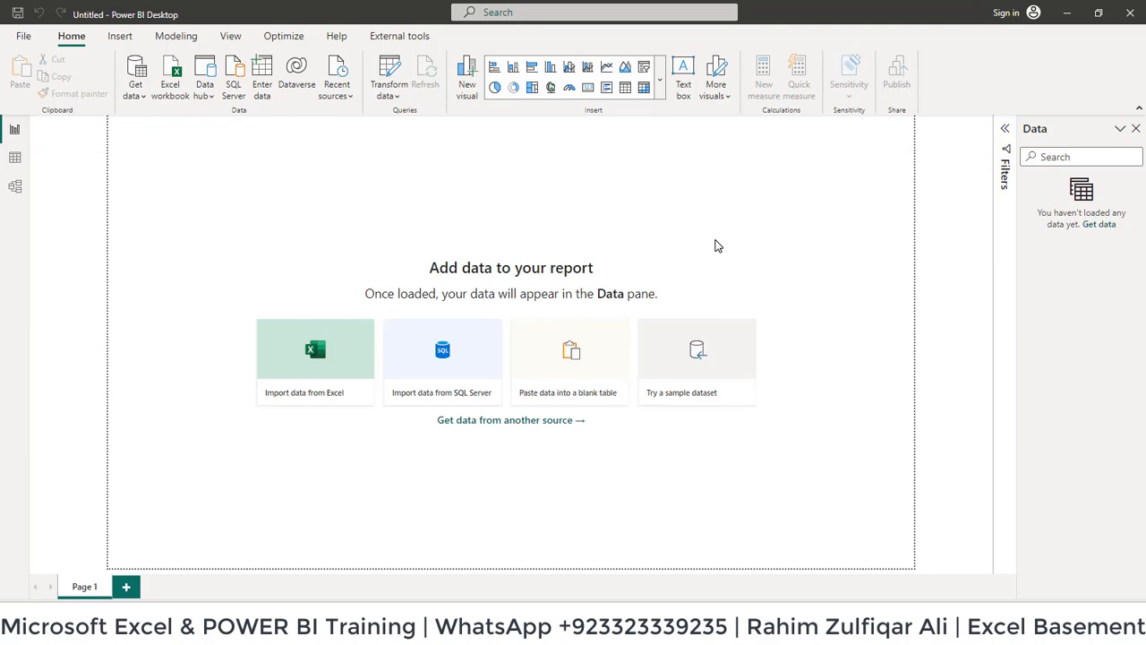
Reconnect to the E:\PQ 14 folder source and start Combine & Load again
left_click(134, 75)
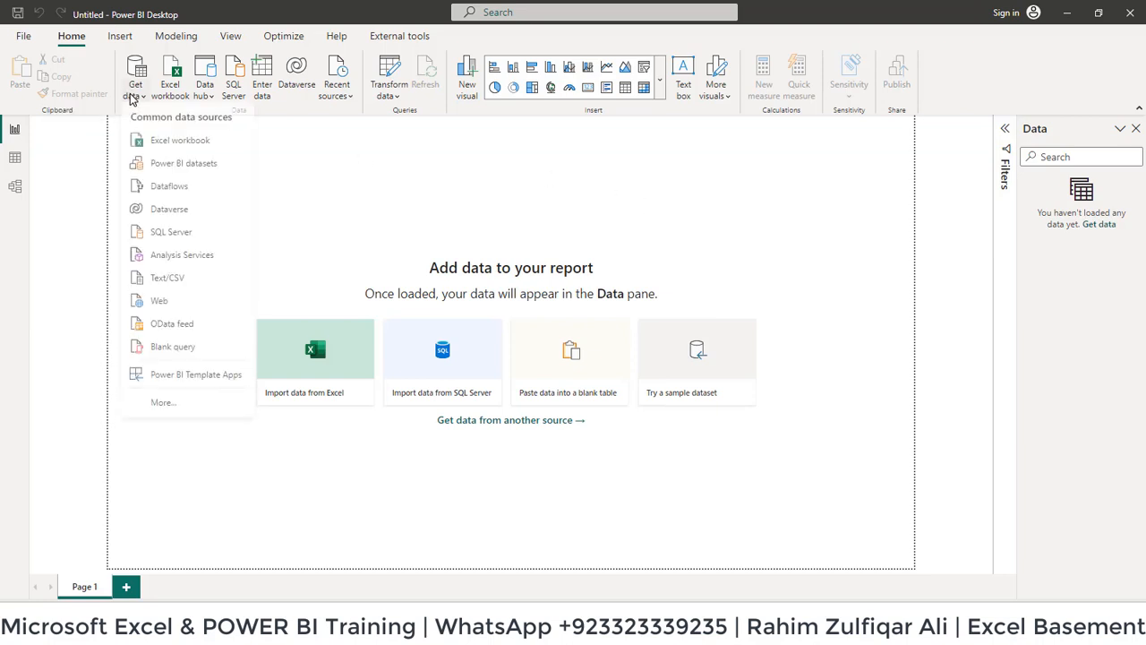
left_click(605, 254)
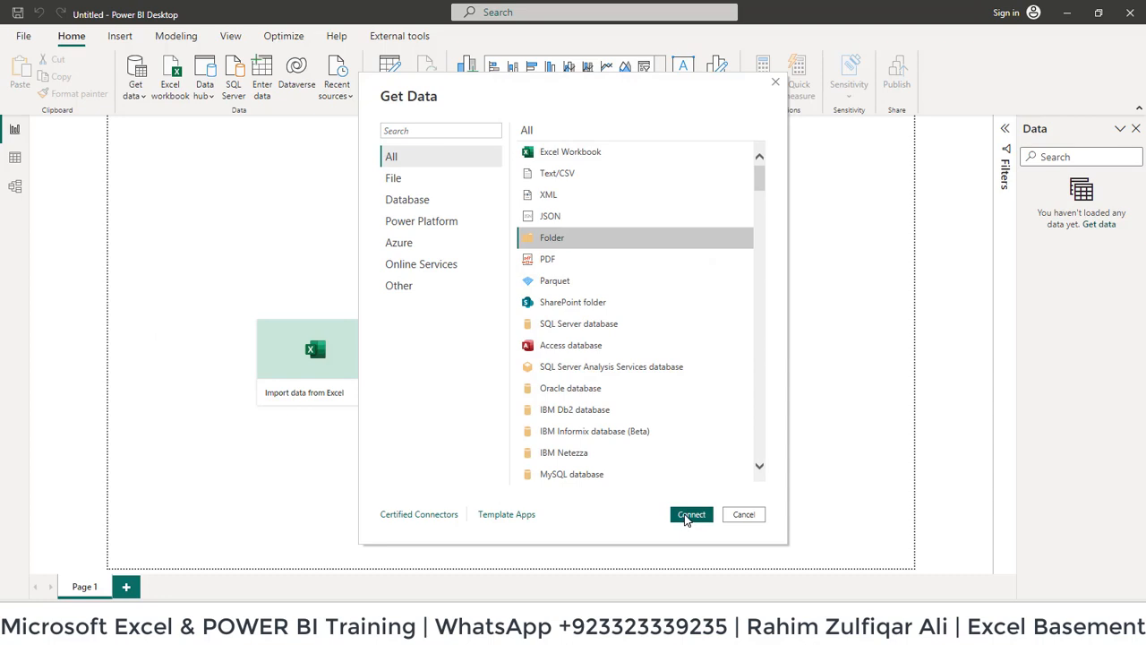
left_click(691, 514)
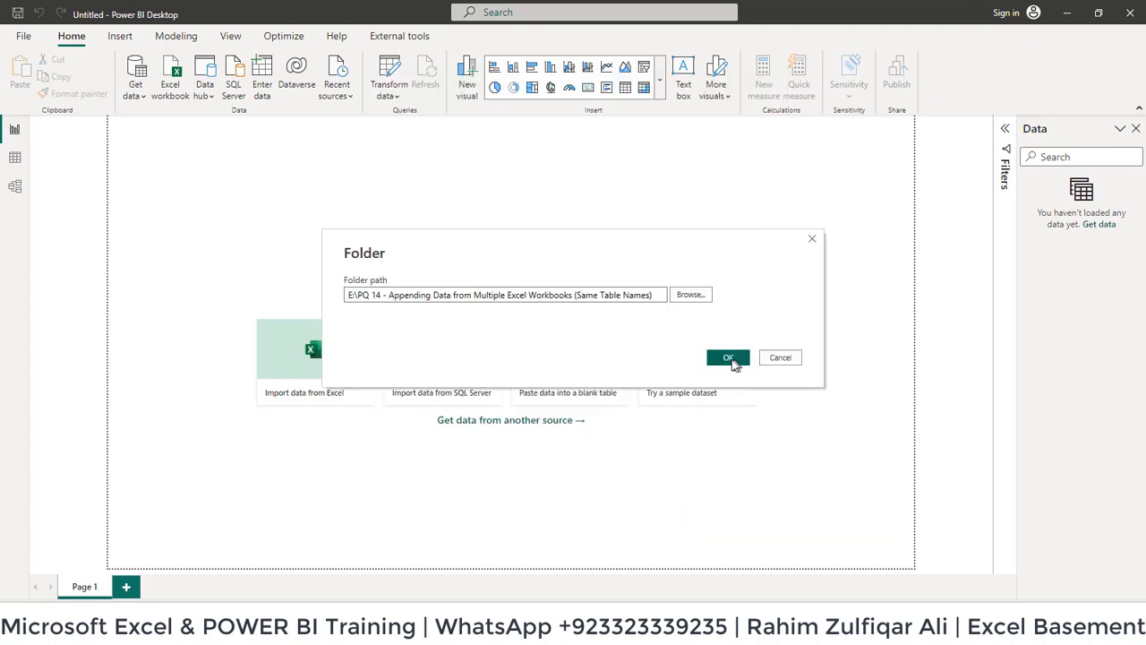
left_click(727, 358)
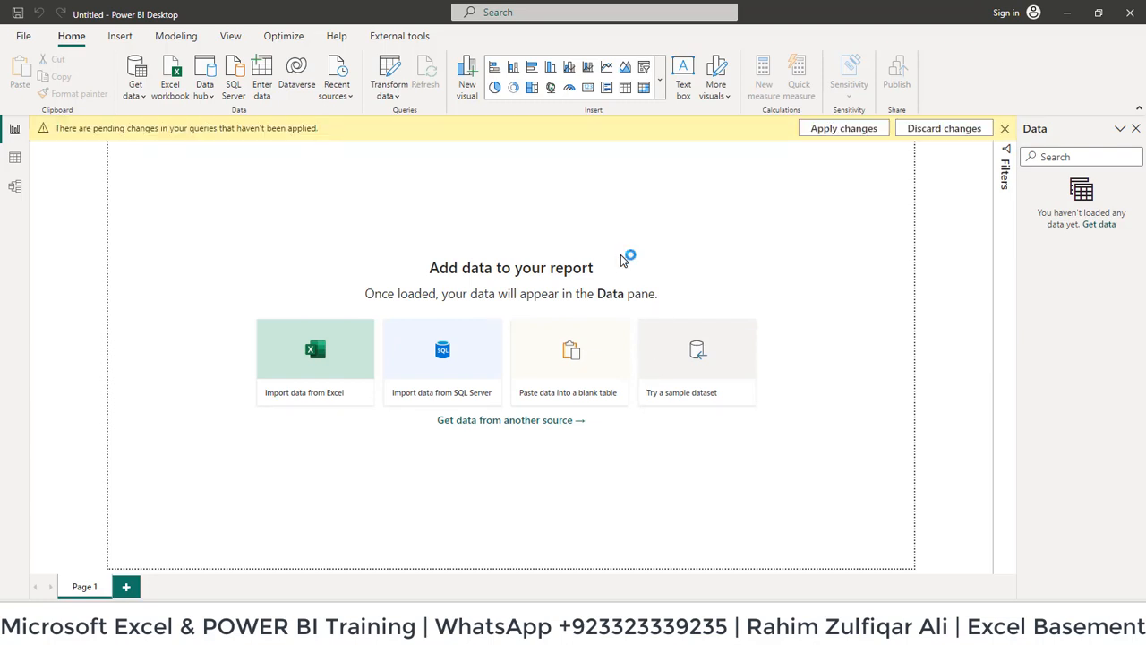
mouse_move(659, 195)
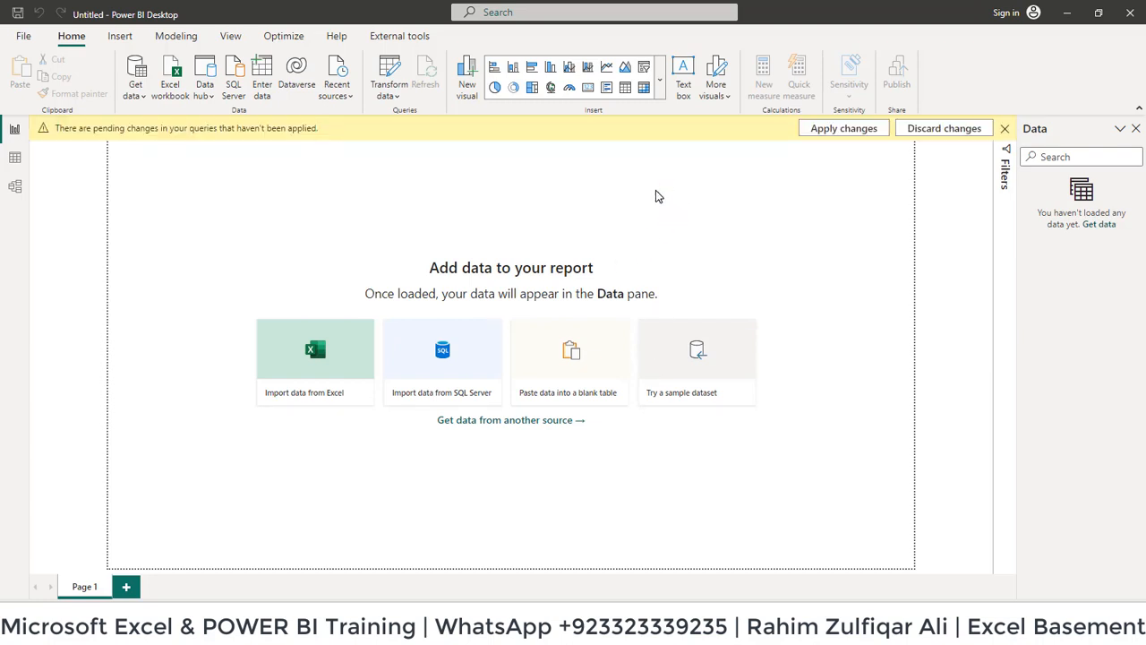
left_click(315, 349)
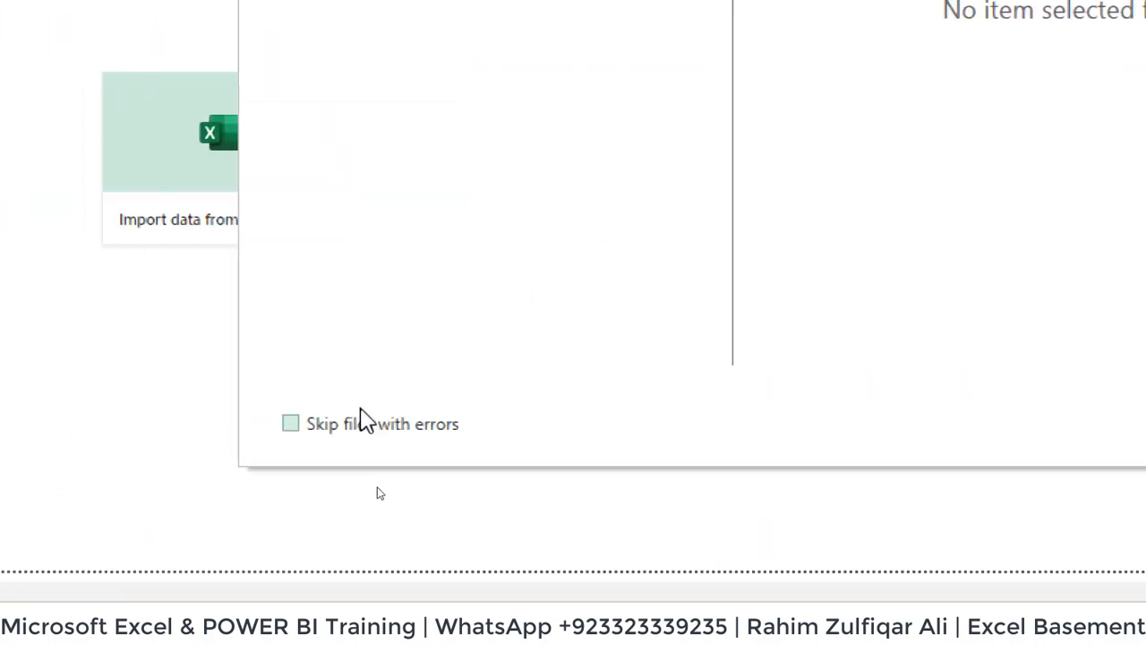
Enable Skip files with errors, keep First file as sample, select the data table and confirm
left_click(290, 423)
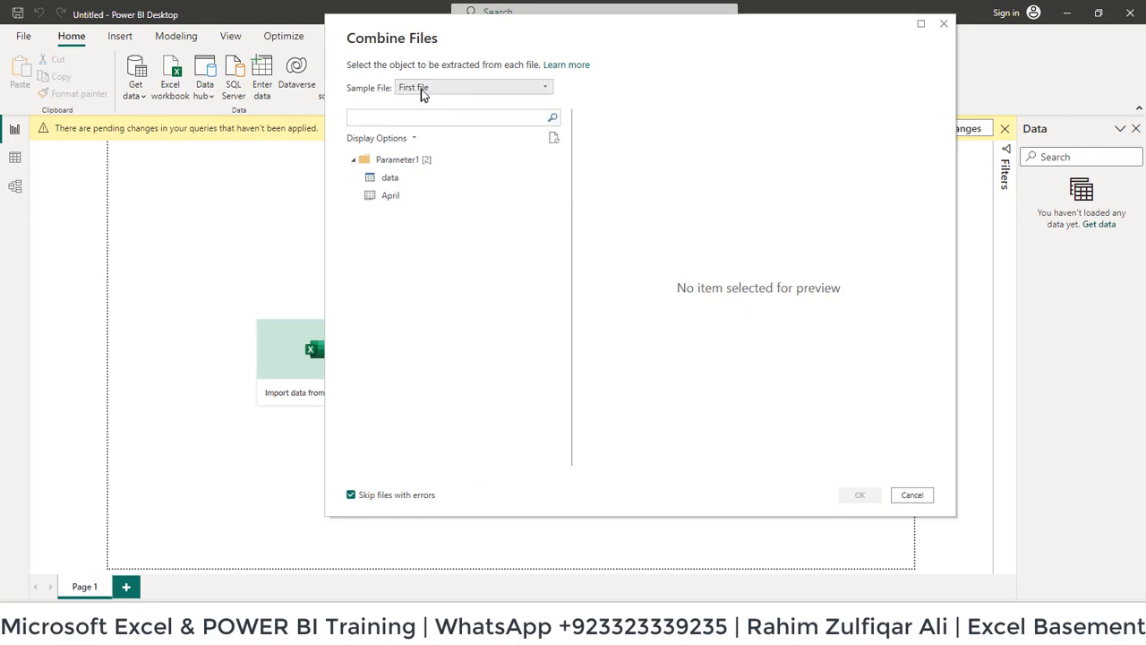
mouse_move(351, 498)
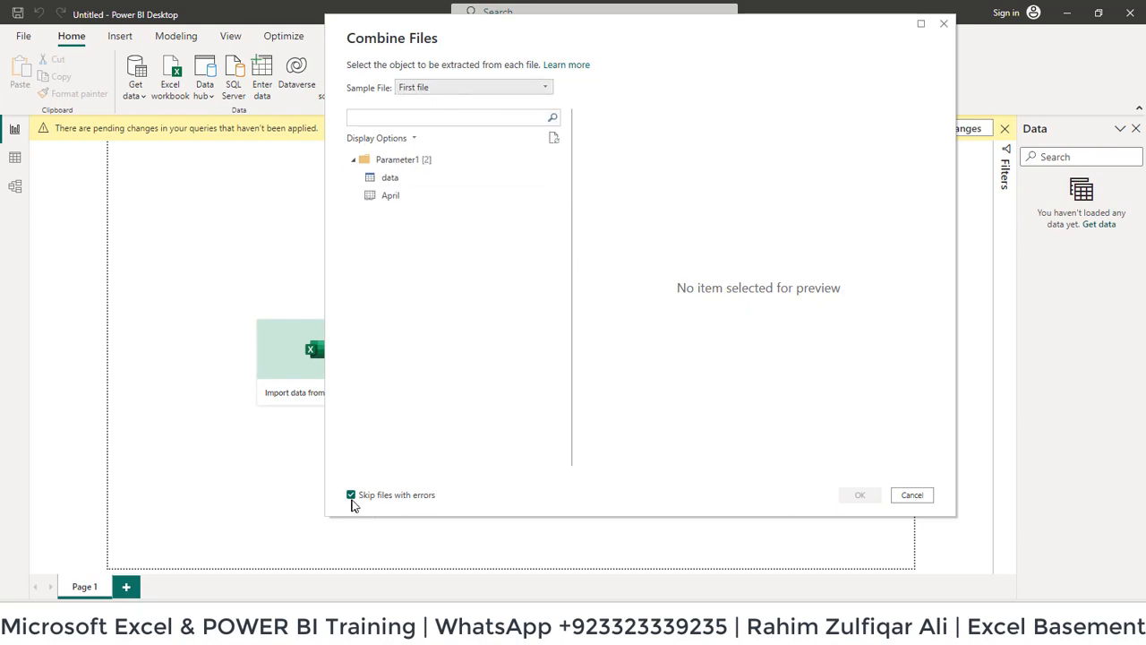
mouse_move(430, 242)
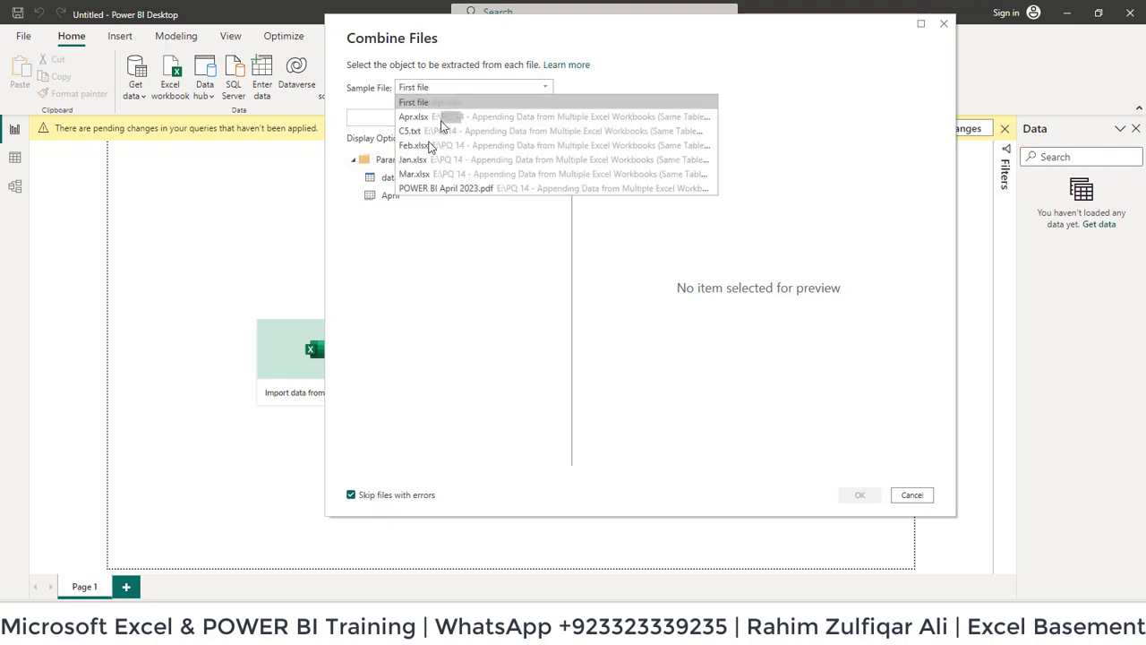
mouse_move(613, 79)
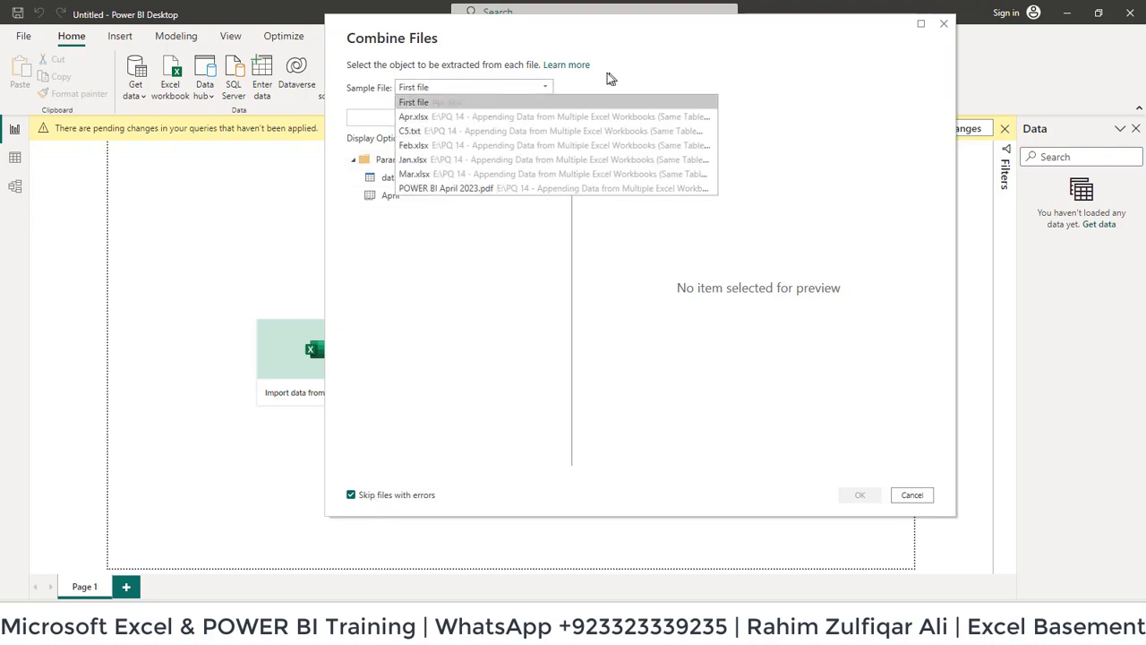
left_click(412, 100)
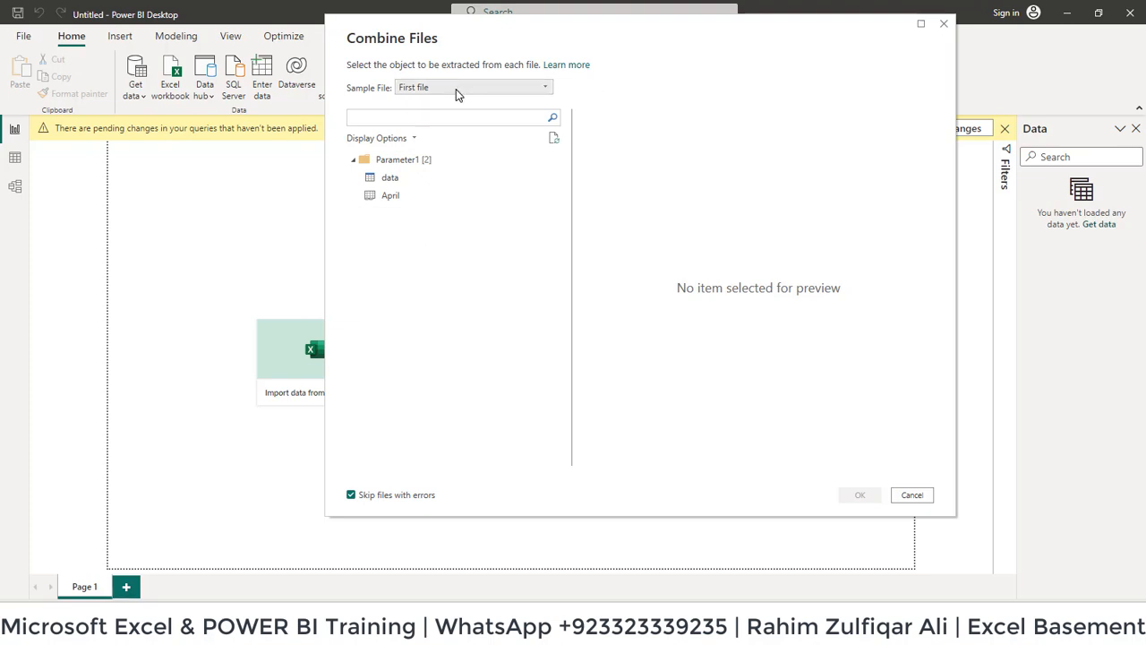
mouse_move(501, 100)
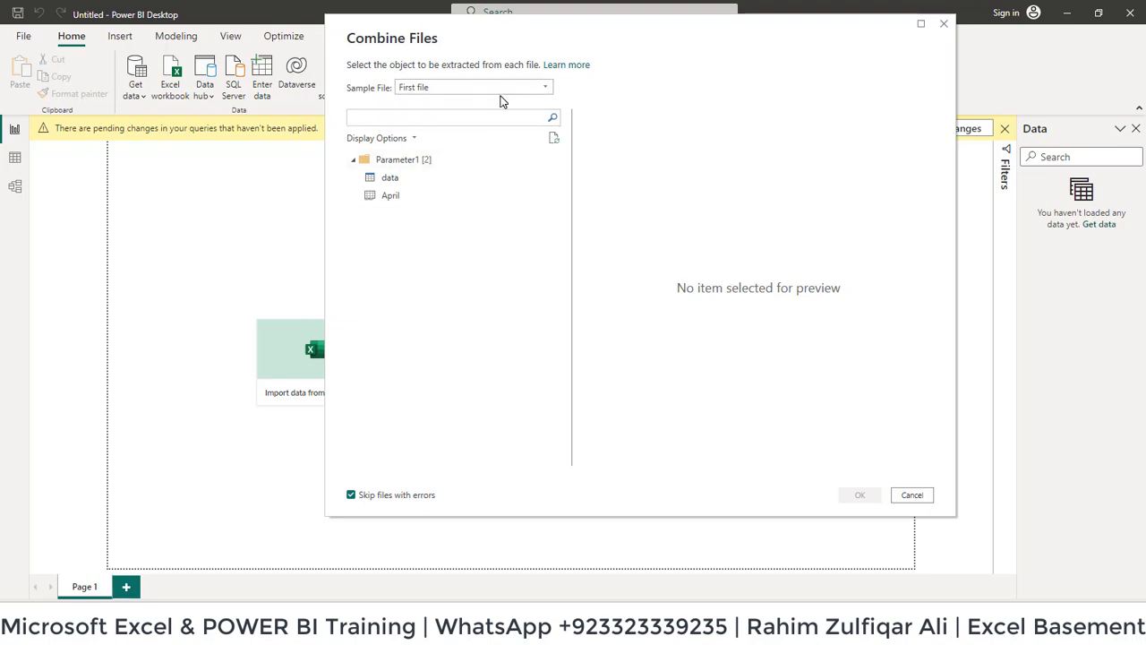
left_click(390, 177)
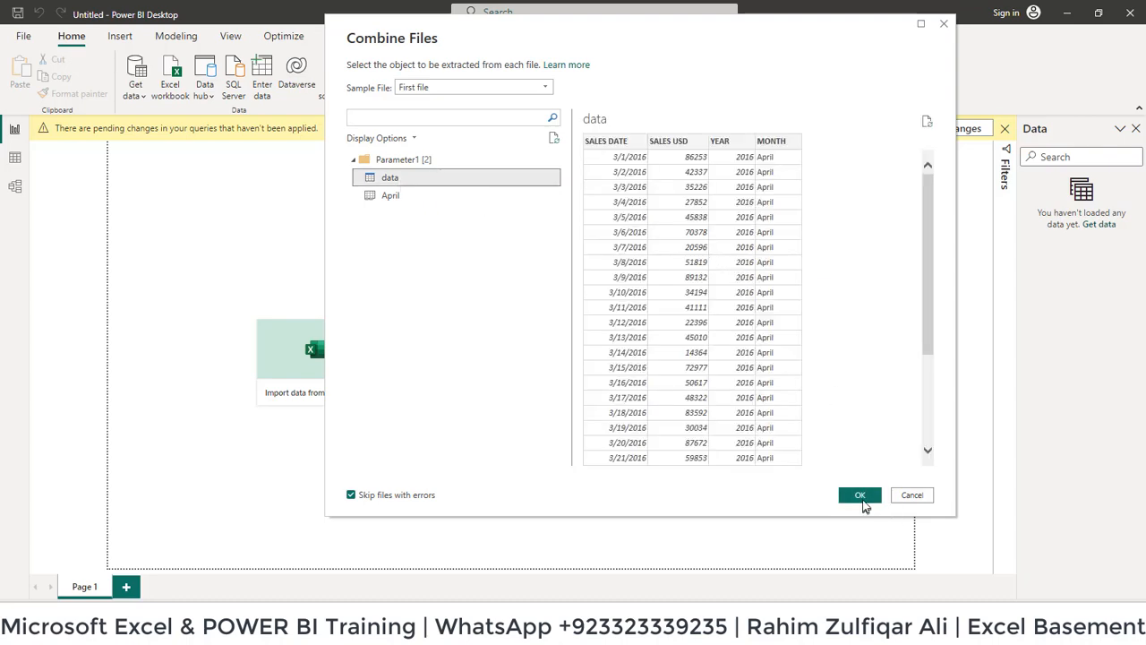
left_click(859, 494)
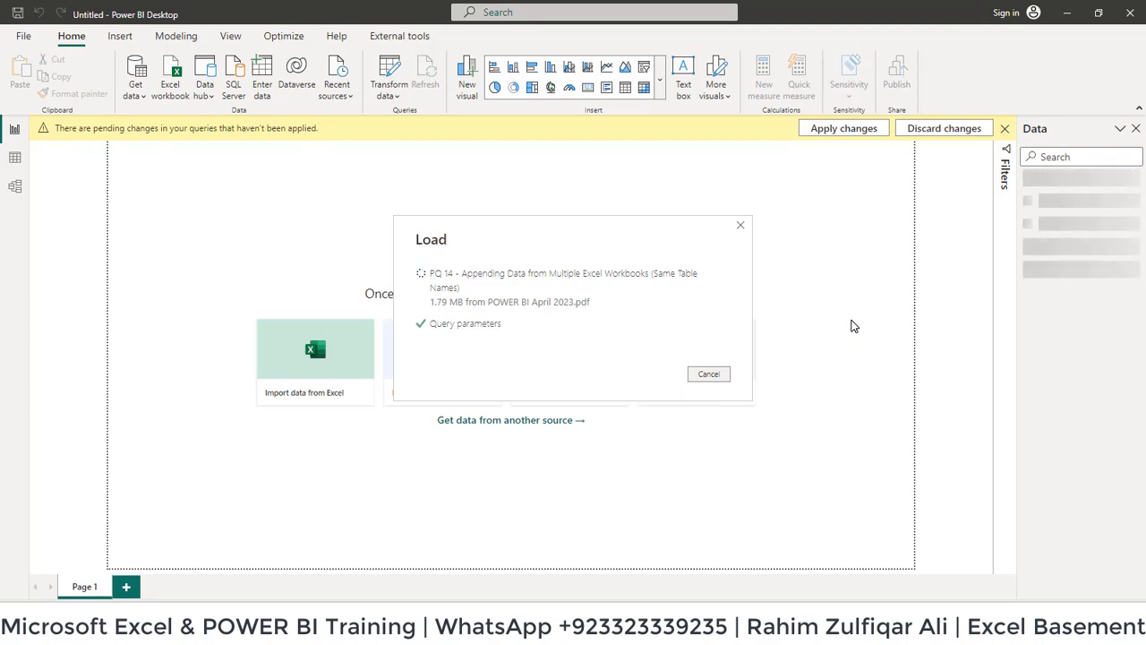
mouse_move(689, 249)
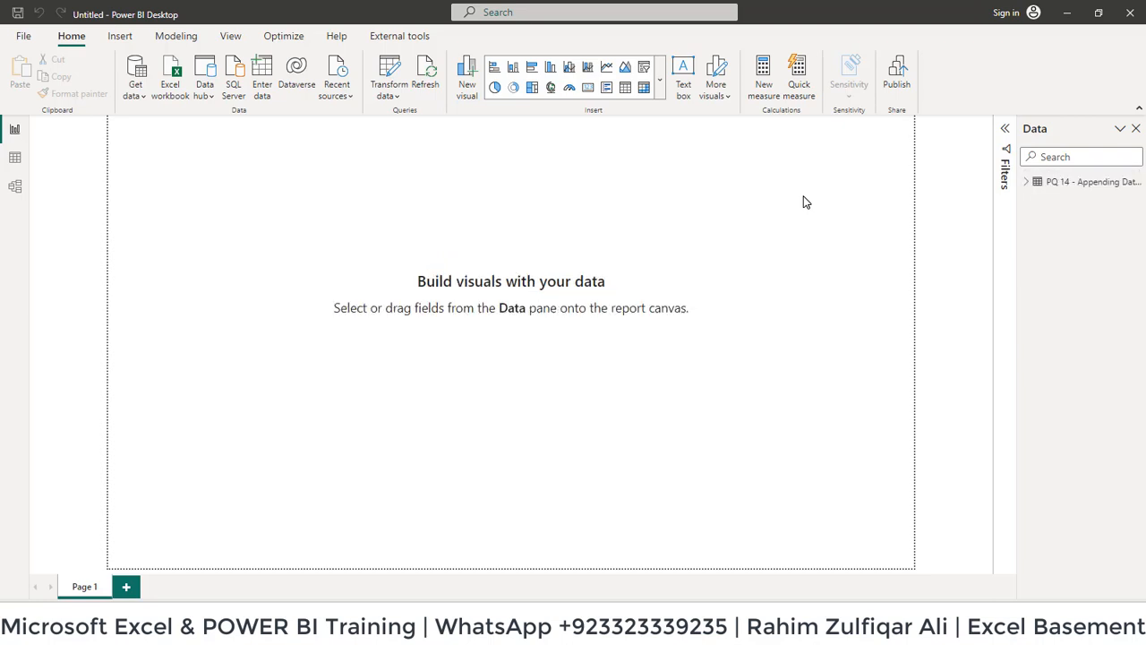
Switch to Table view and scroll through the 122 rows from the Apr, Feb, Jan and Mar workbooks
left_click(1028, 183)
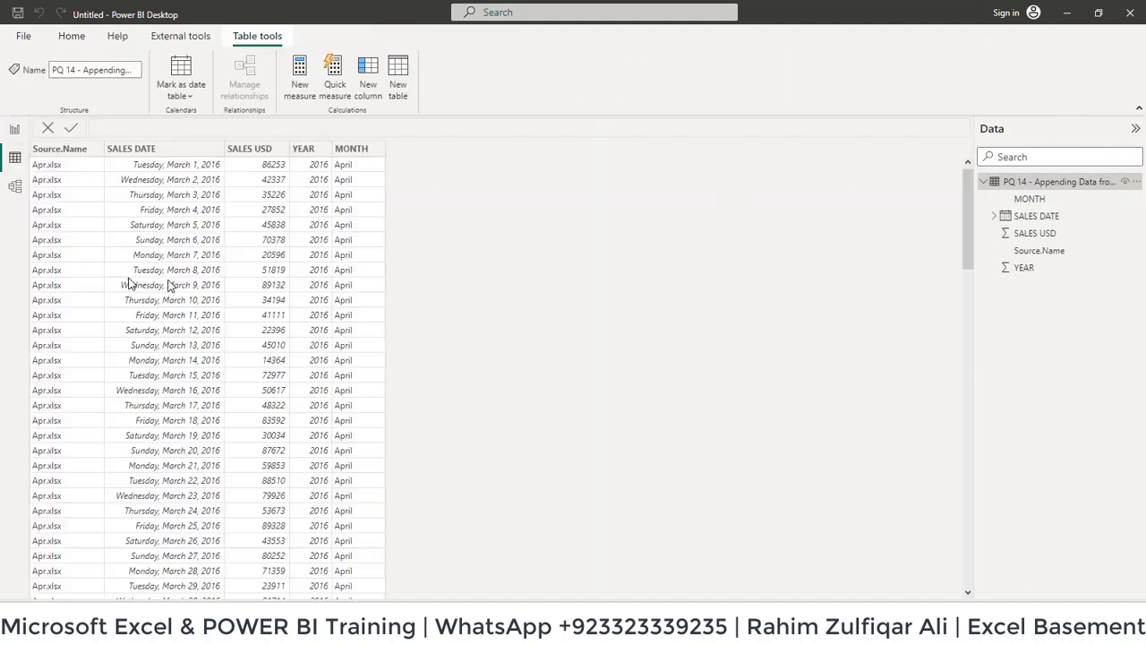
scroll("down", 3)
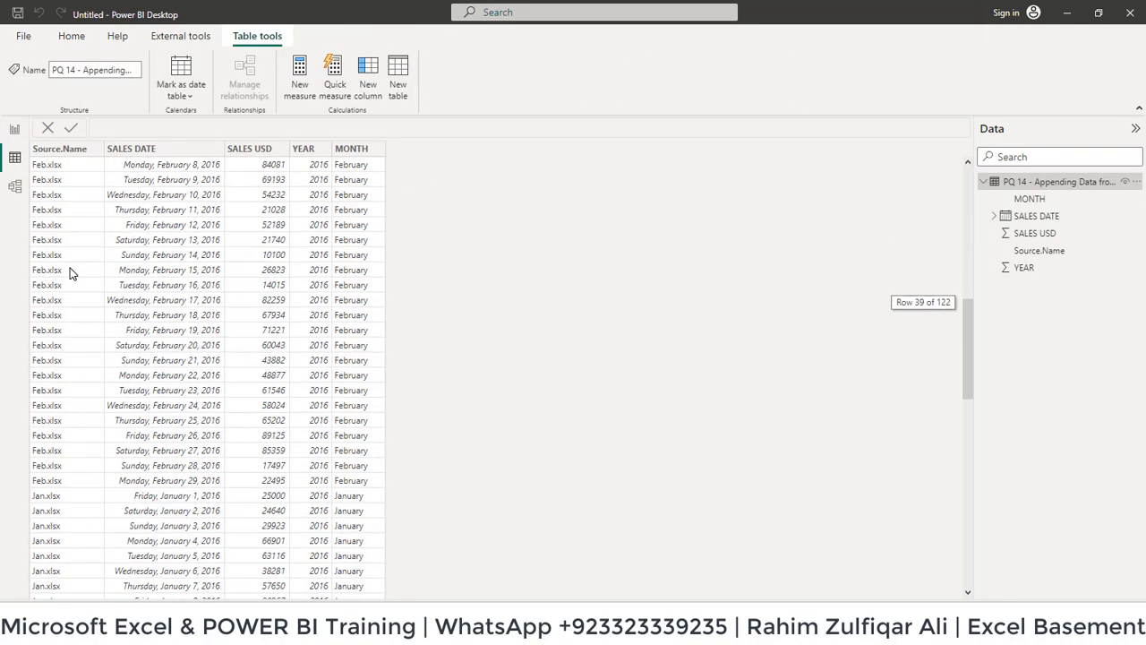
scroll("down", 3)
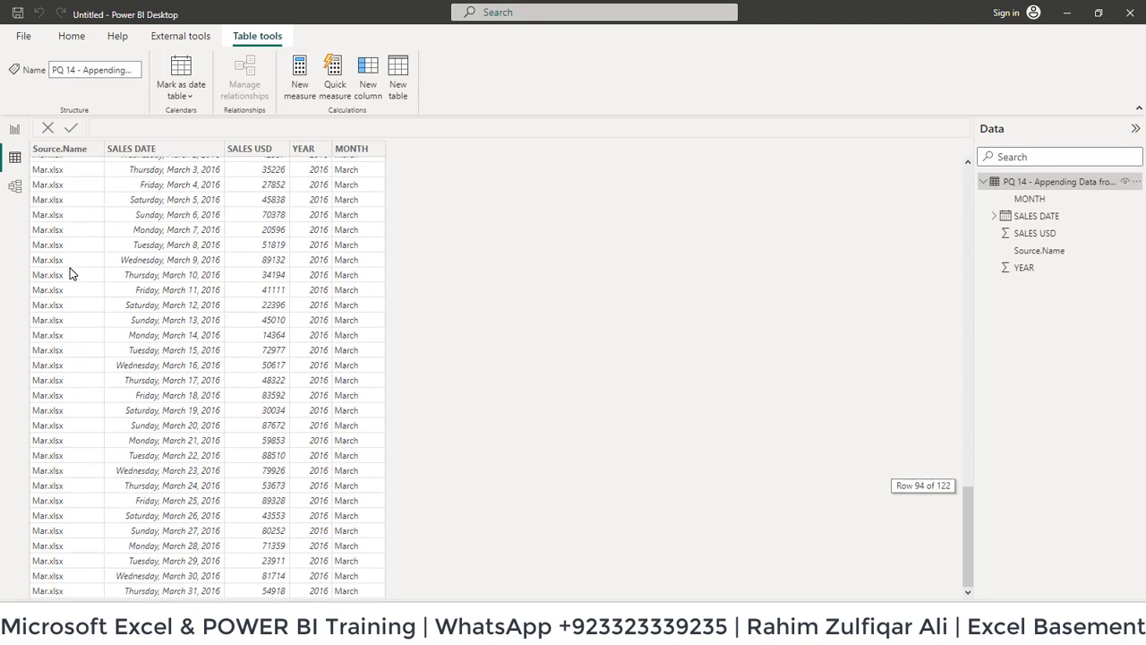
mouse_move(259, 577)
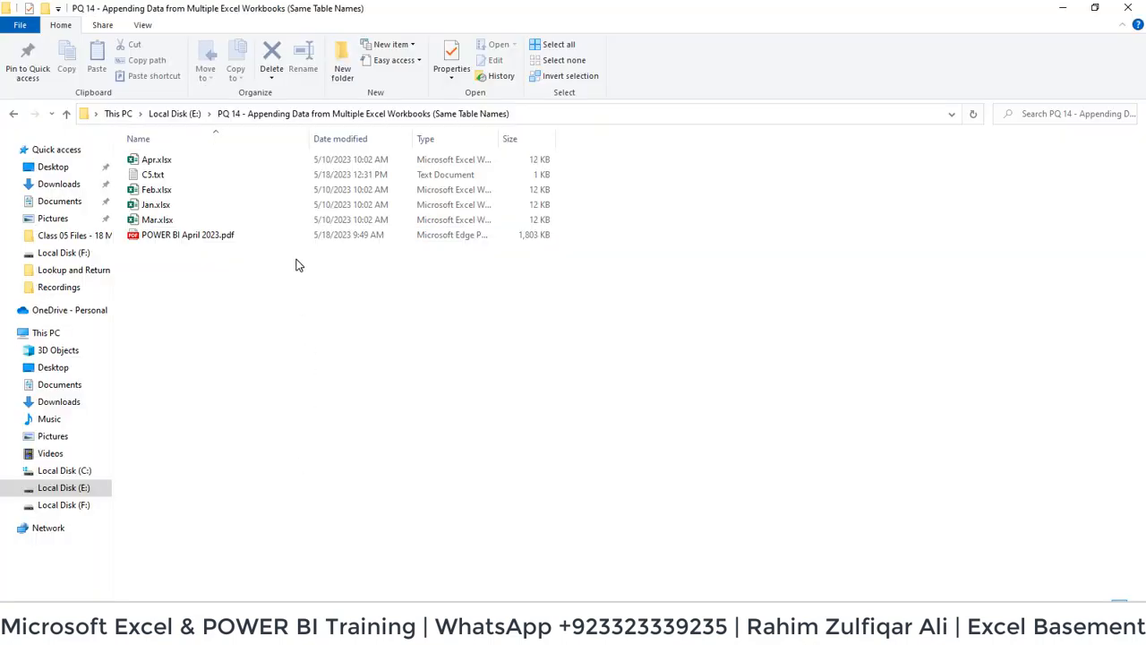
left_click(154, 205)
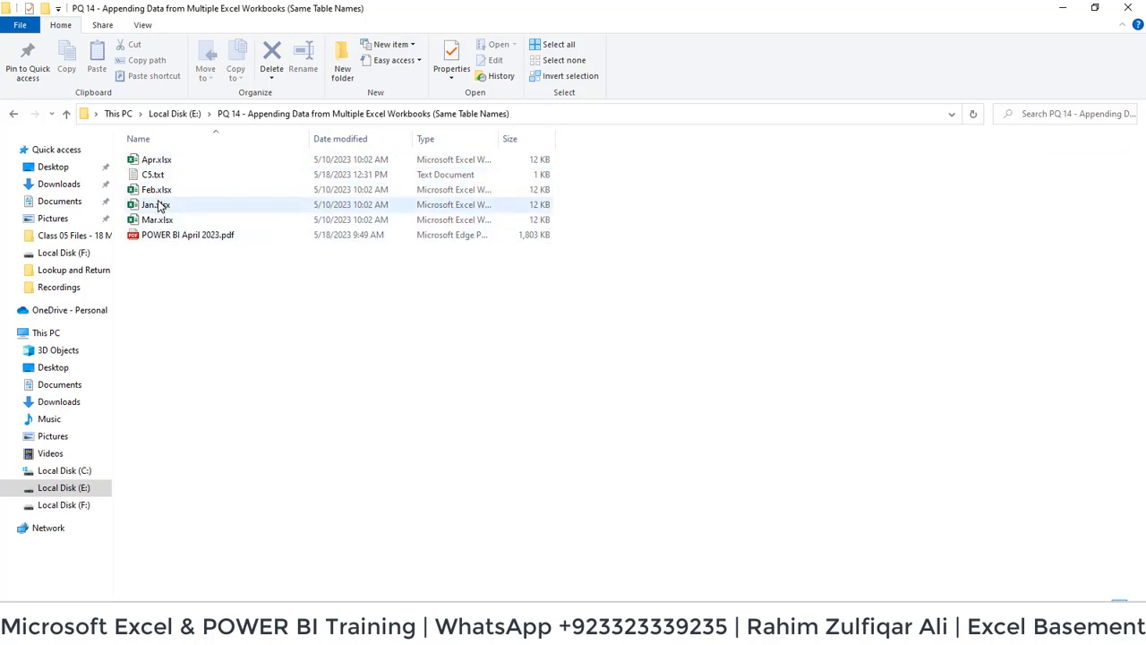
left_click(157, 219)
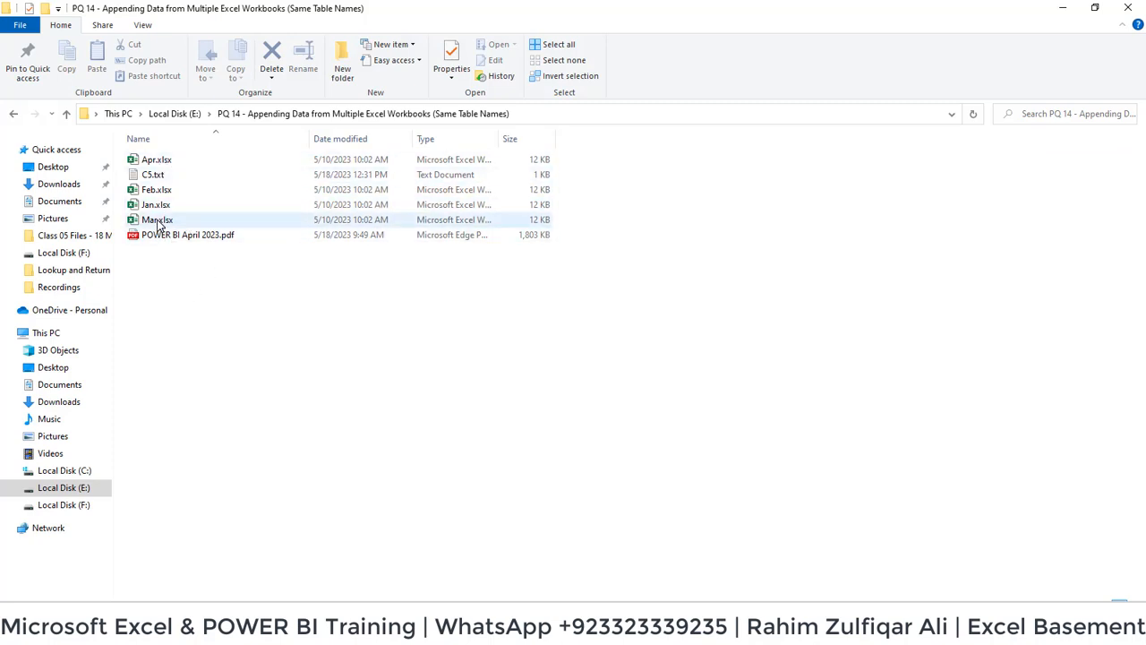
left_click(369, 505)
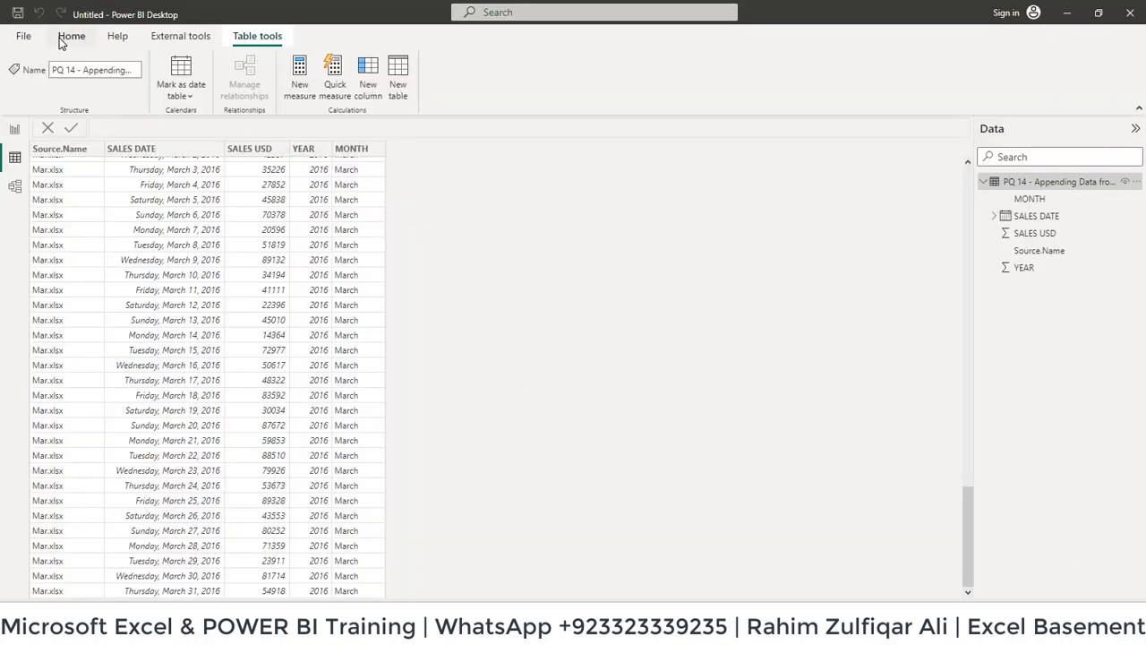
Return to the Home ribbon to reach the Get data and Refresh commands
left_click(72, 36)
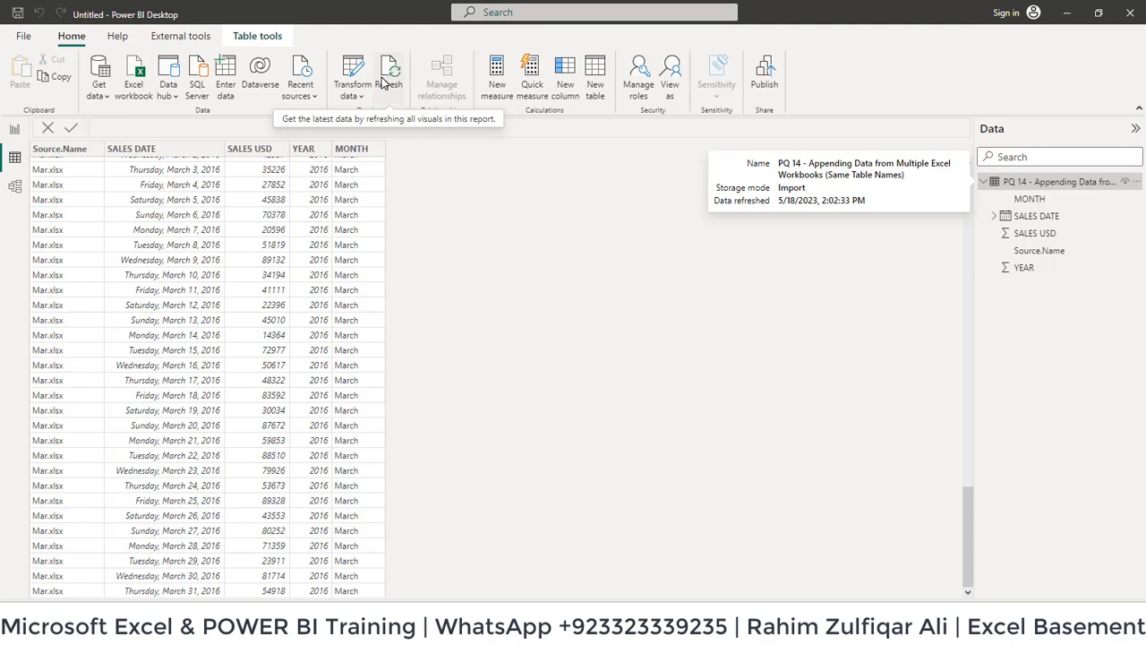
mouse_move(366, 254)
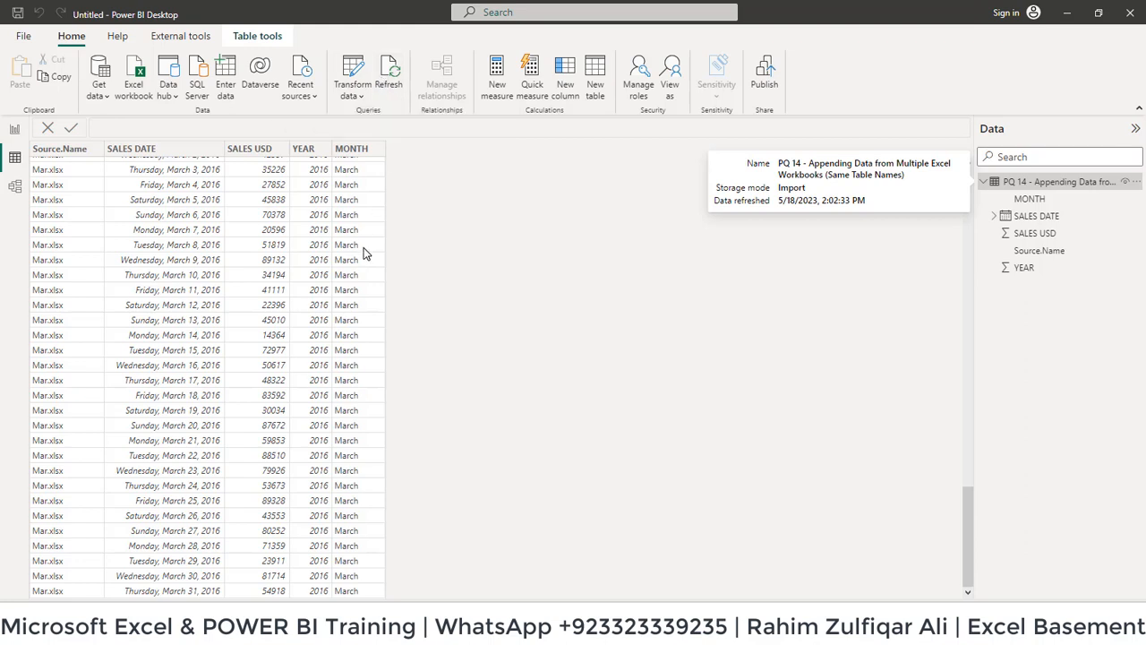